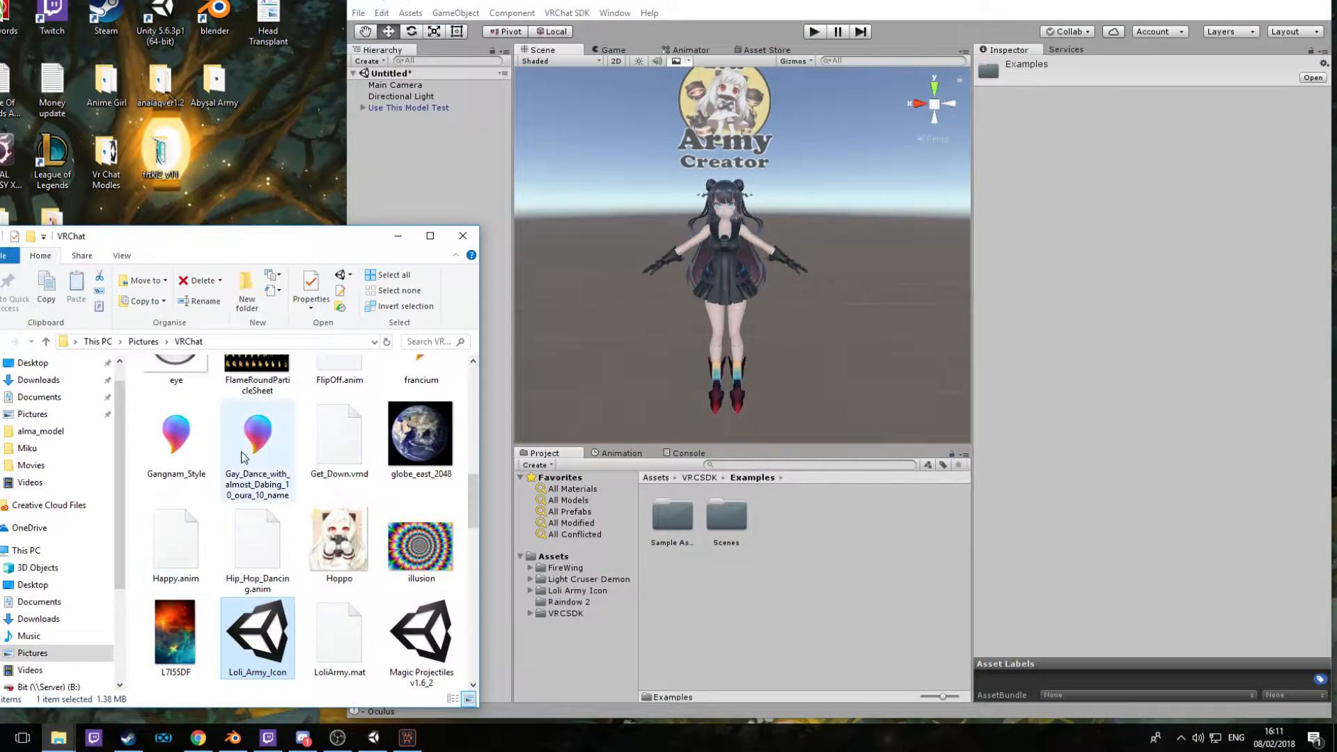
Browse the Discord community's animations channel for the clips to use.
{"action": "left_click", "coordinate": [301, 737]}
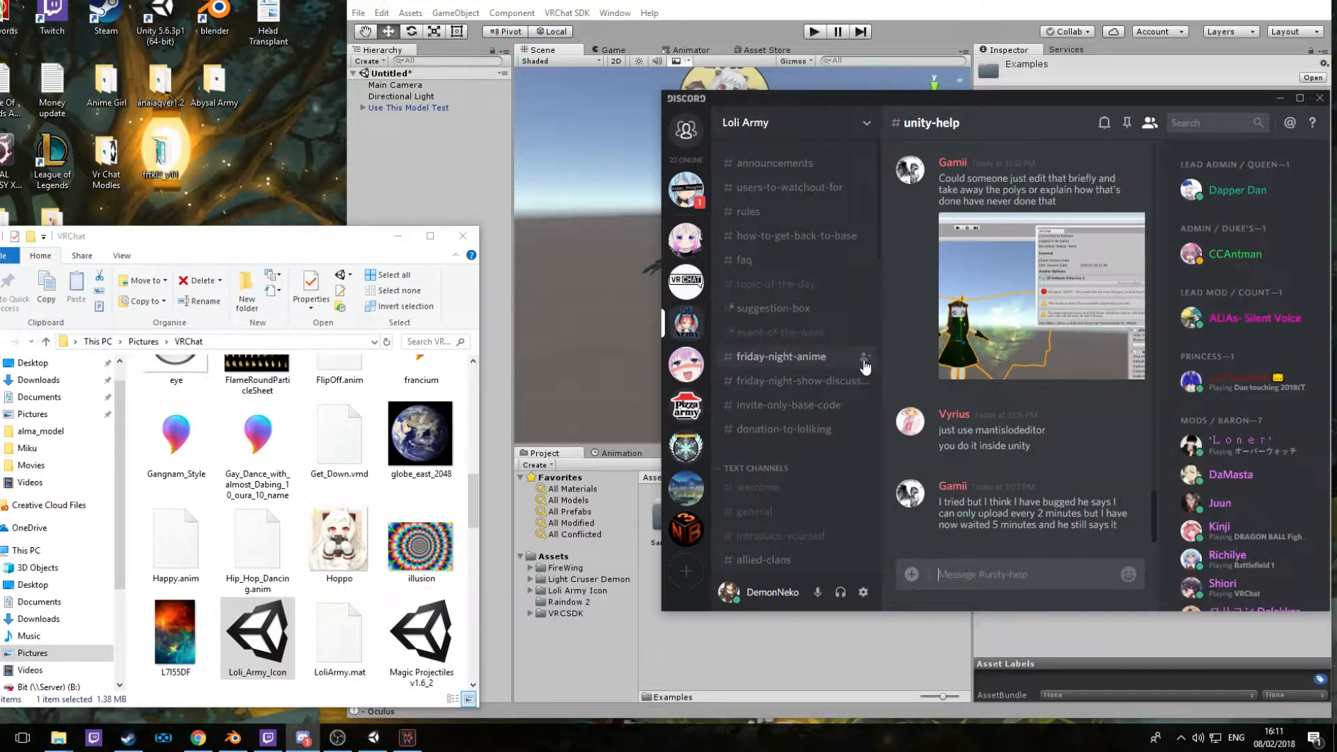
{"action": "mouse_move", "coordinate": [786, 406]}
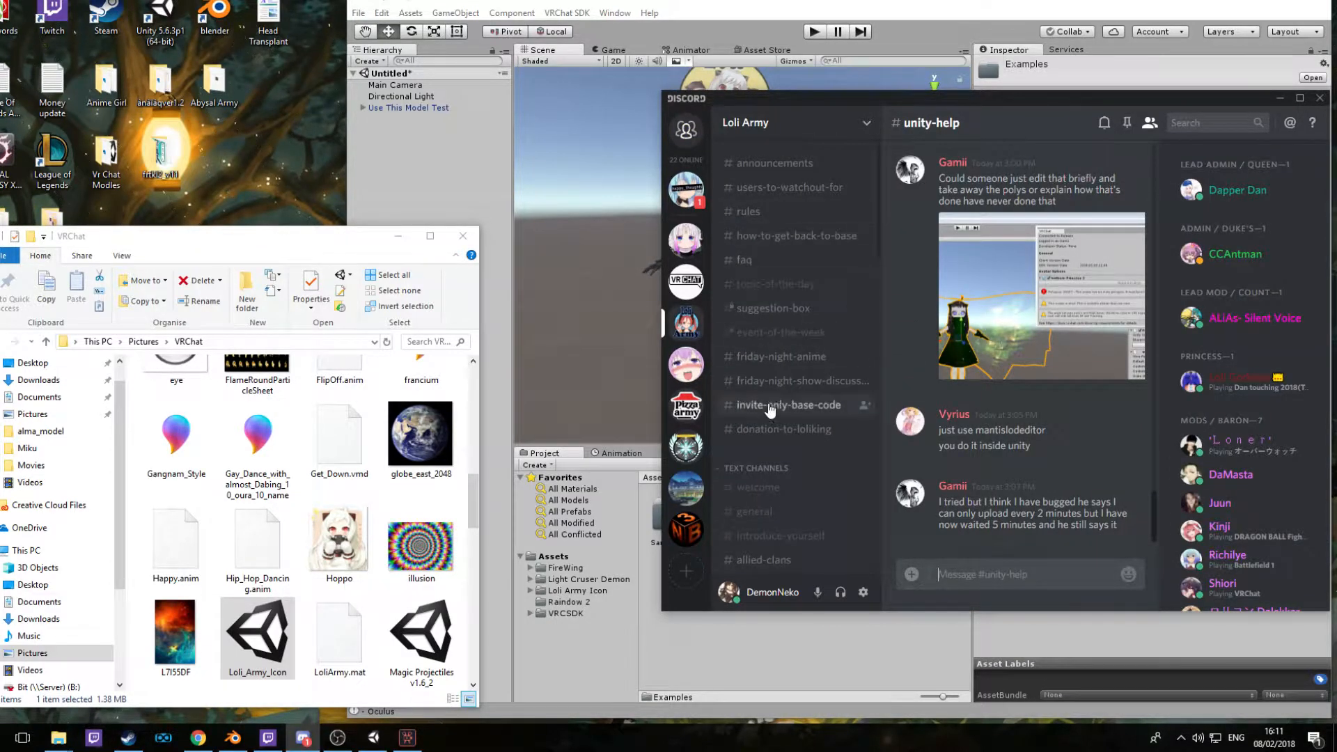
{"action": "scroll", "scroll_direction": "down", "scroll_amount": 3}
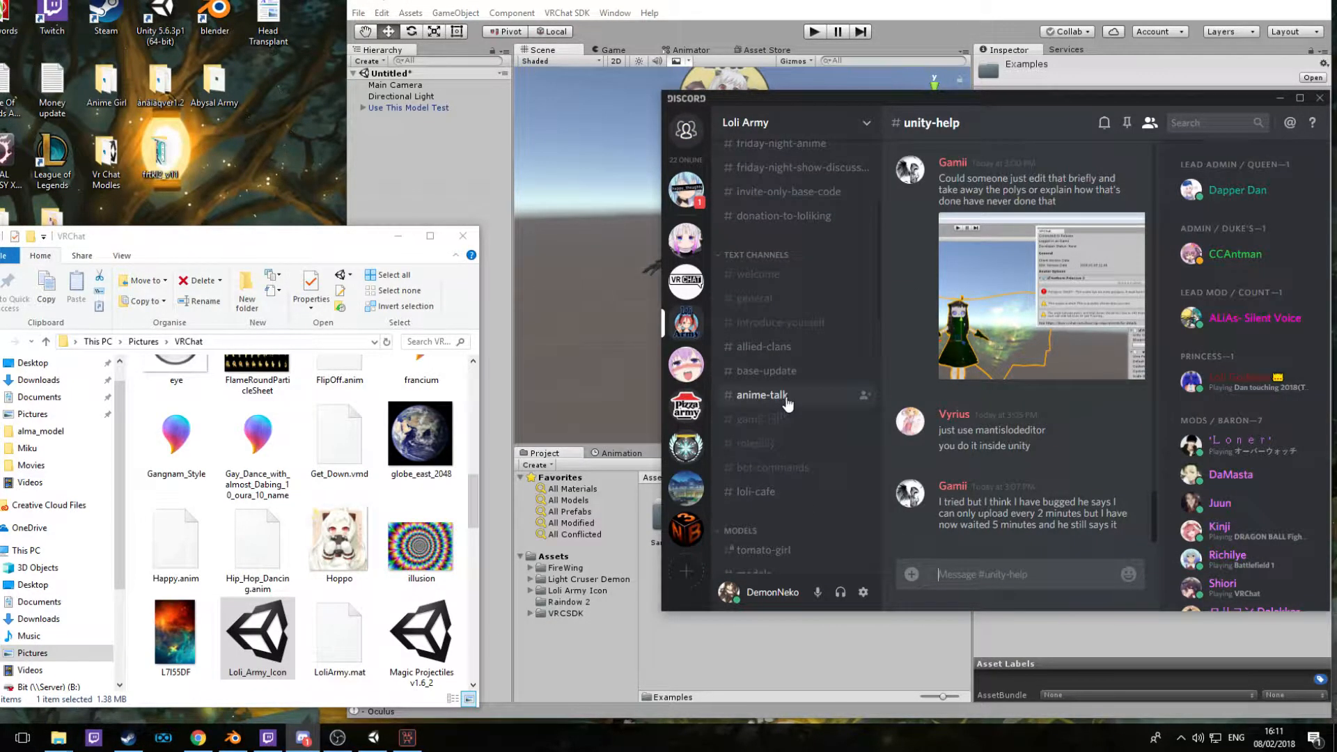
{"action": "scroll", "scroll_direction": "down", "scroll_amount": 3}
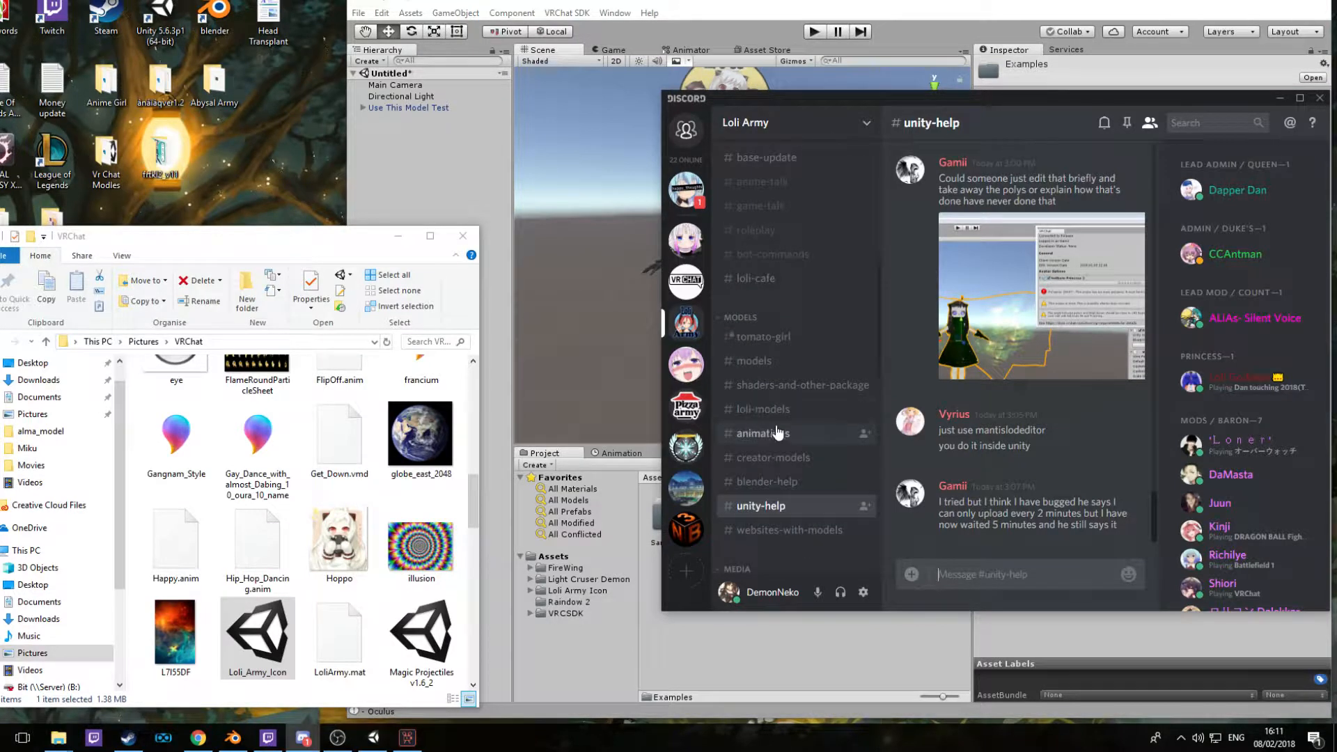
{"action": "left_click", "coordinate": [761, 433]}
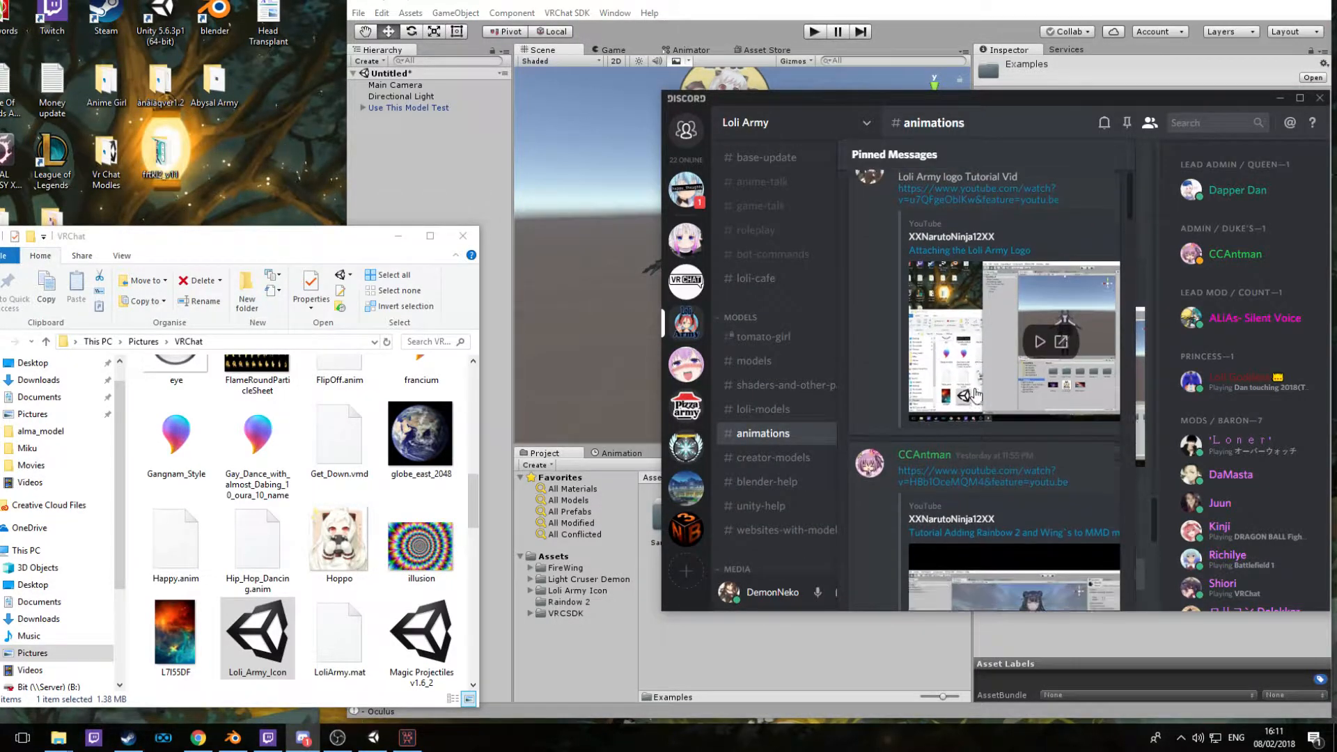
{"action": "scroll", "scroll_direction": "down", "scroll_amount": 3}
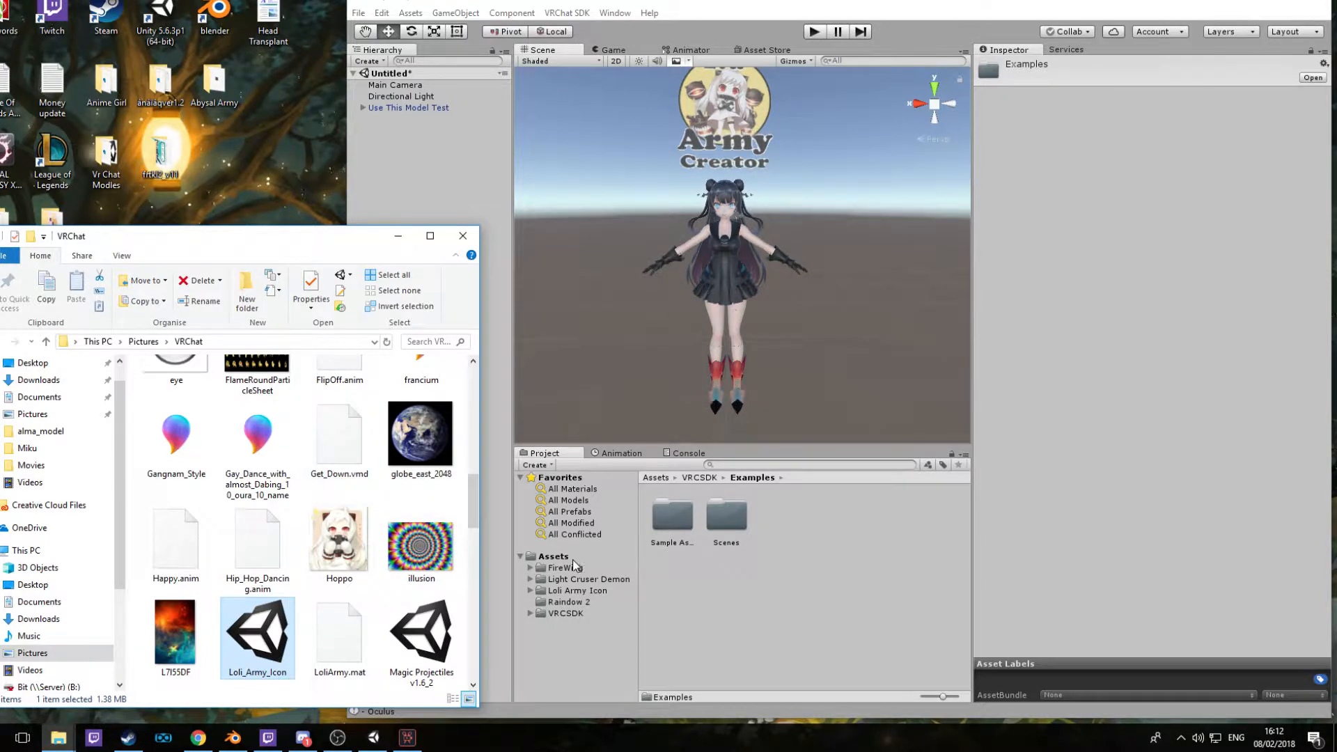
Copy Dab, Anime_Salute, AnimeRunFaster2 and maid_idle clips into the project's Assets folder.
{"action": "left_click", "coordinate": [552, 556]}
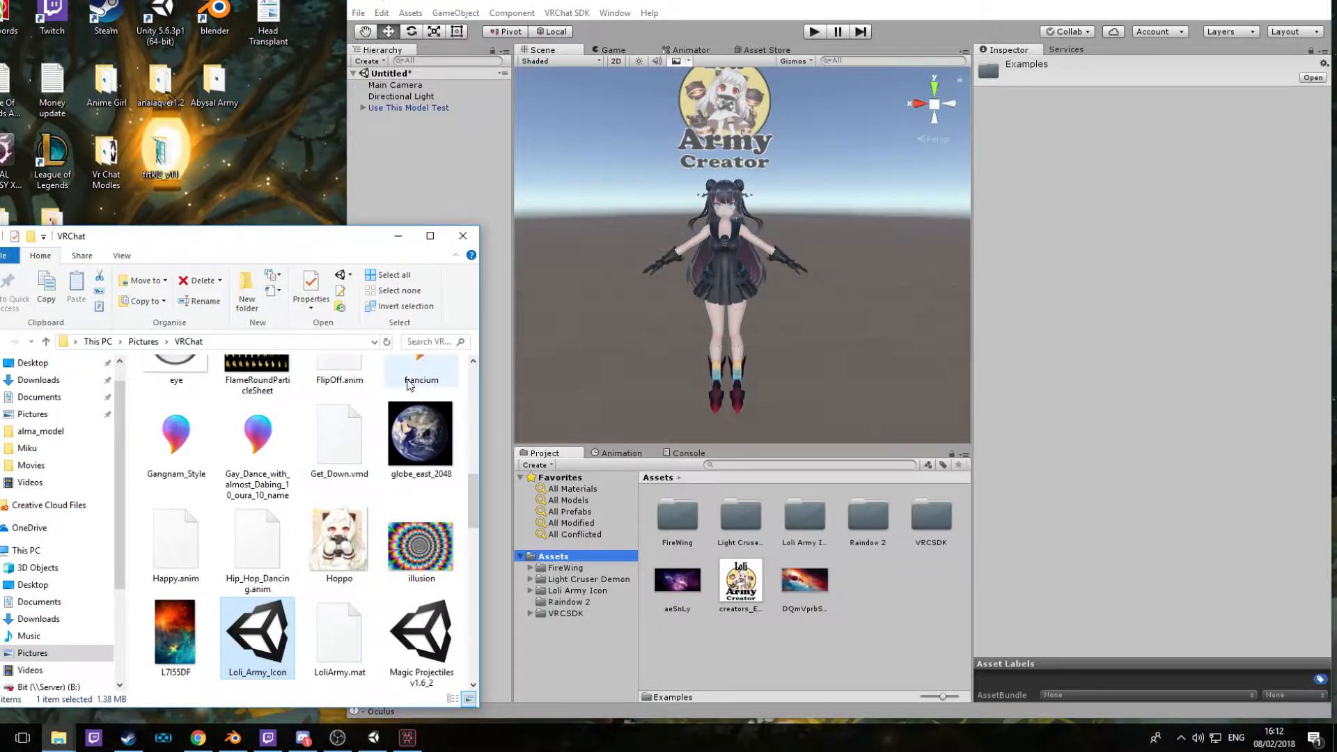
{"action": "scroll", "scroll_direction": "up", "scroll_amount": 3}
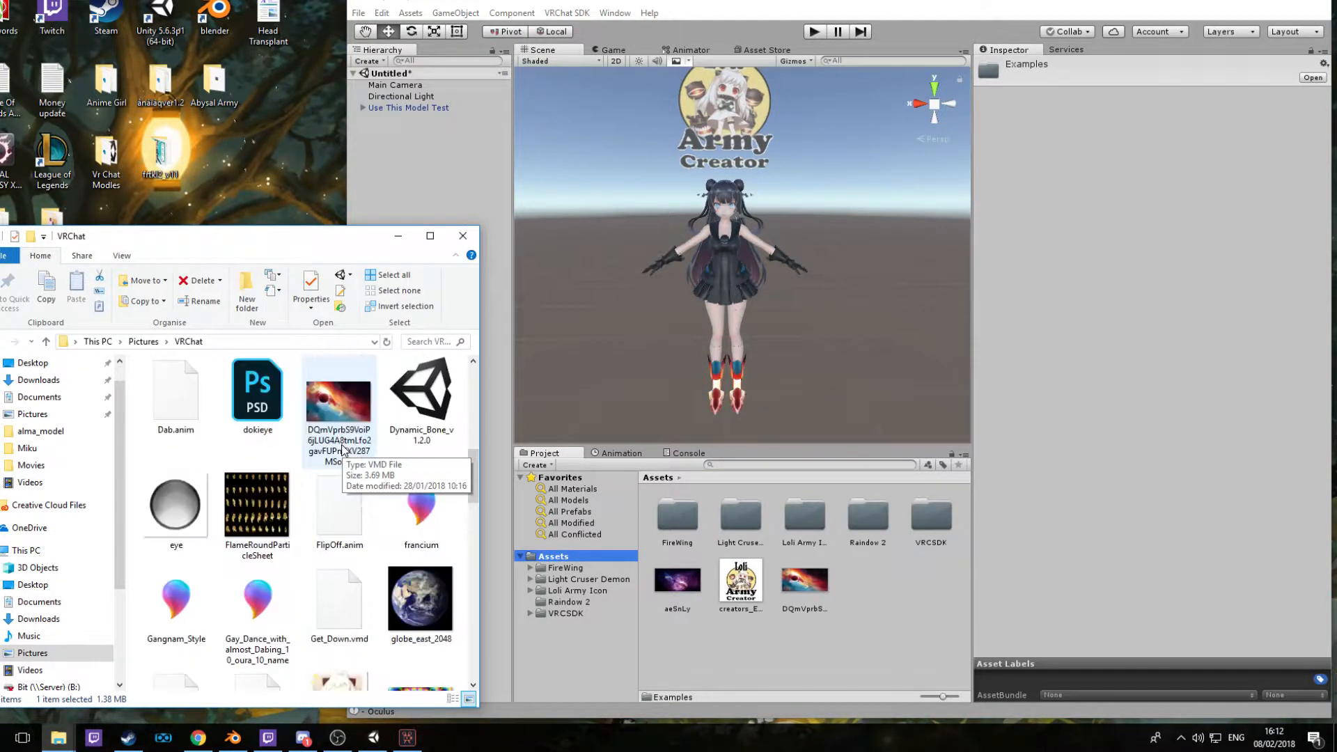
{"action": "scroll", "scroll_direction": "up", "scroll_amount": 3}
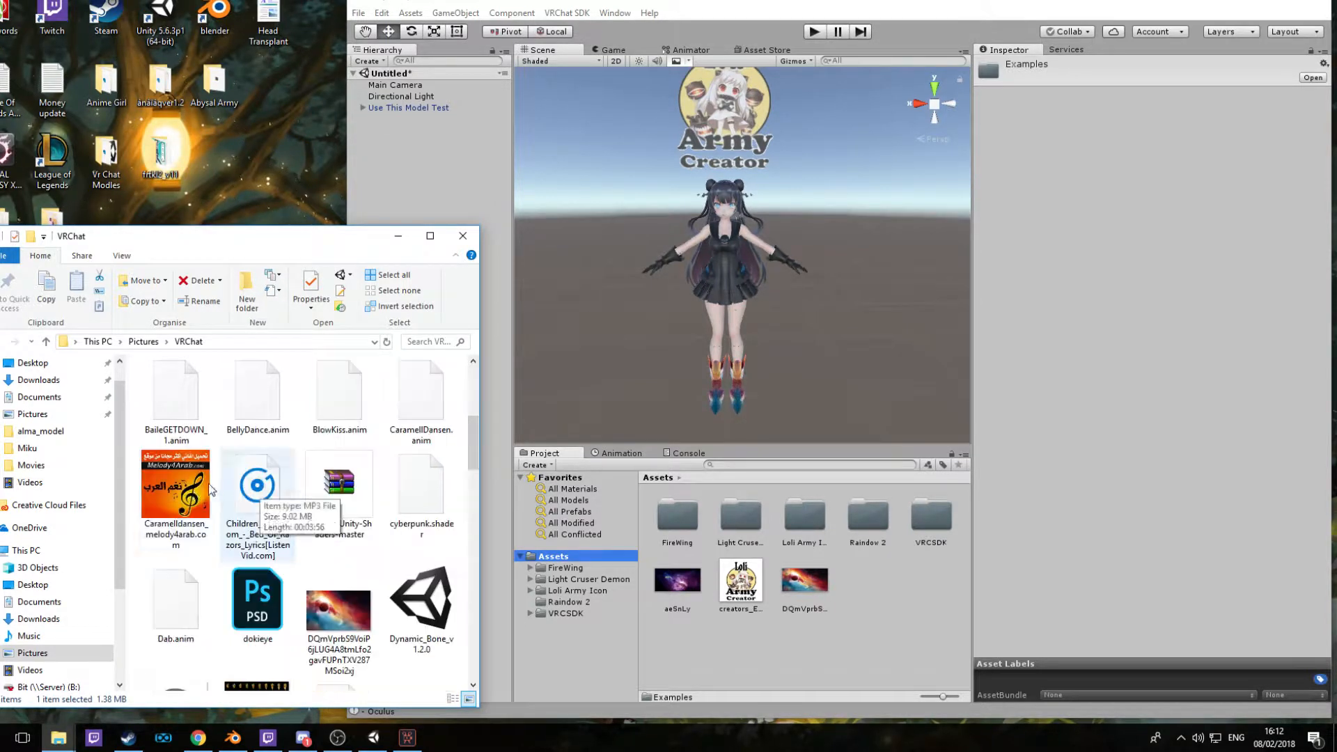
{"action": "left_click", "coordinate": [176, 605]}
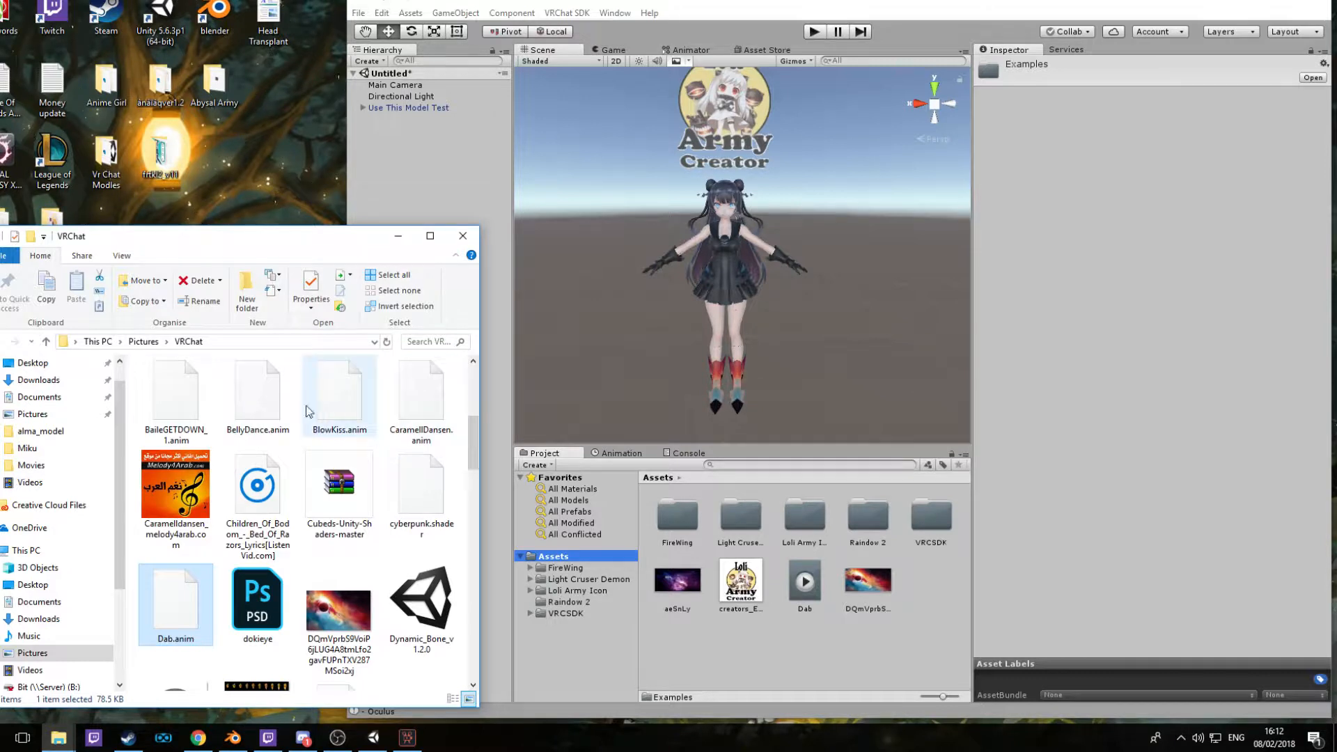
{"action": "scroll", "scroll_direction": "up", "scroll_amount": 3}
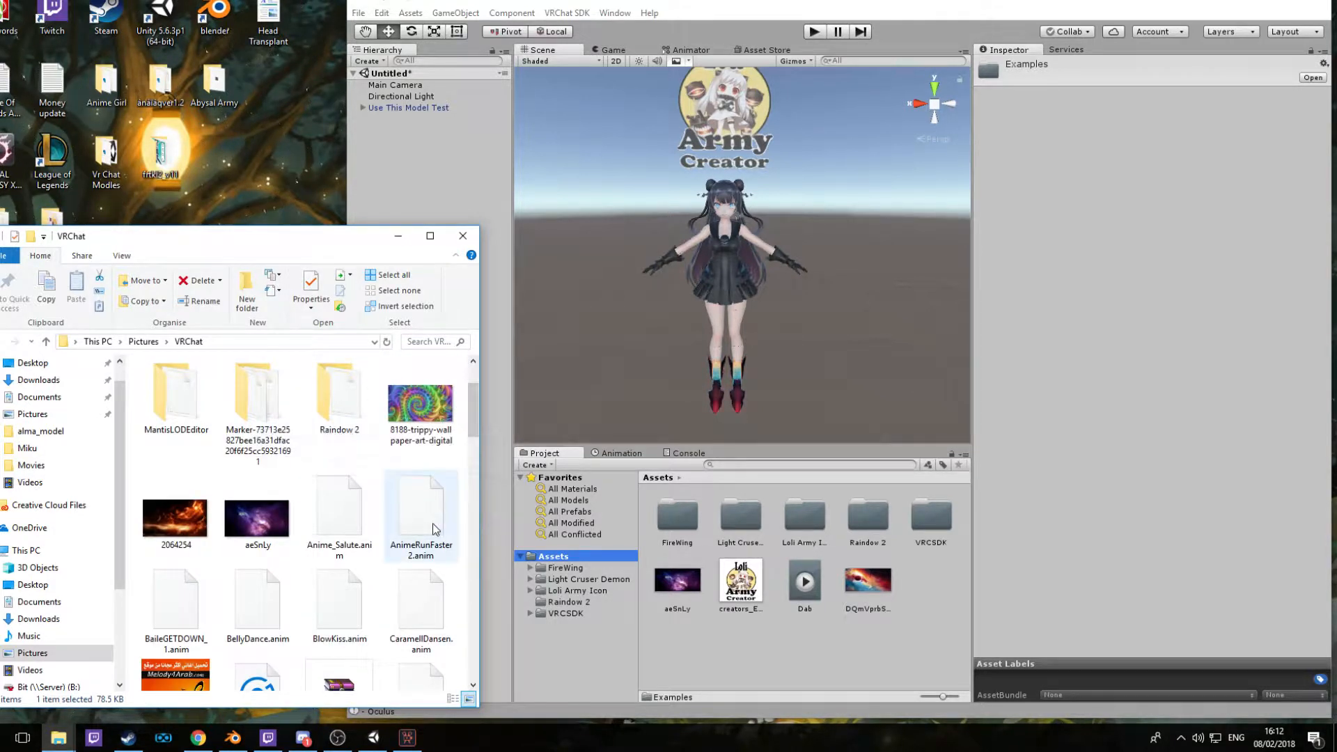
{"action": "left_click", "coordinate": [338, 508]}
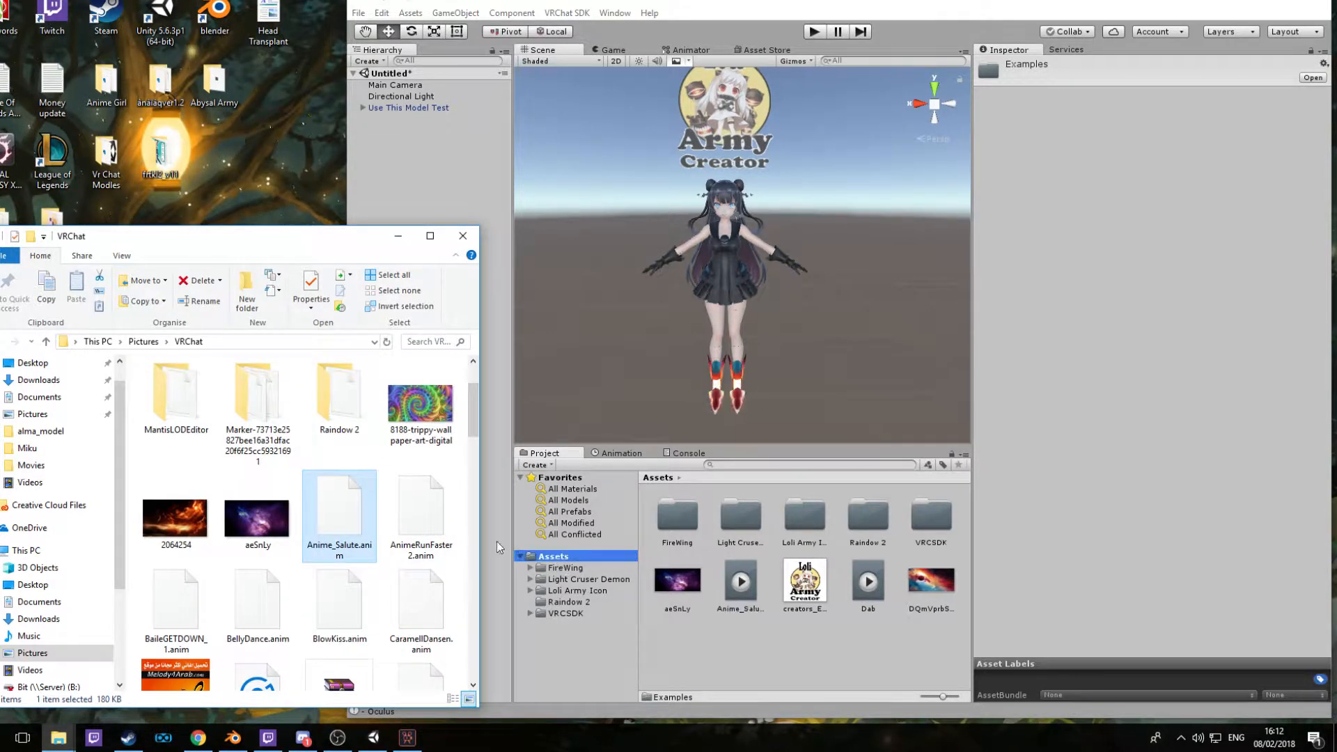
{"action": "left_click", "coordinate": [420, 516]}
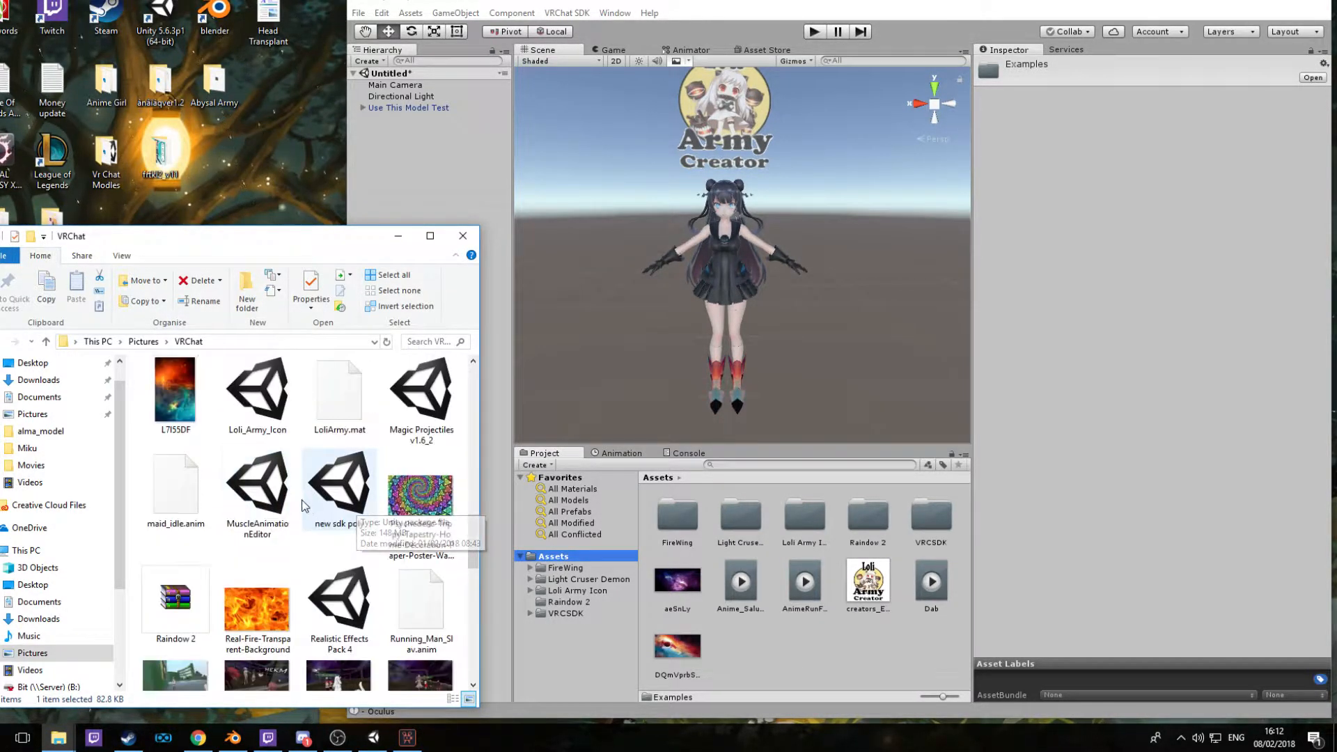
{"action": "left_click", "coordinate": [175, 489]}
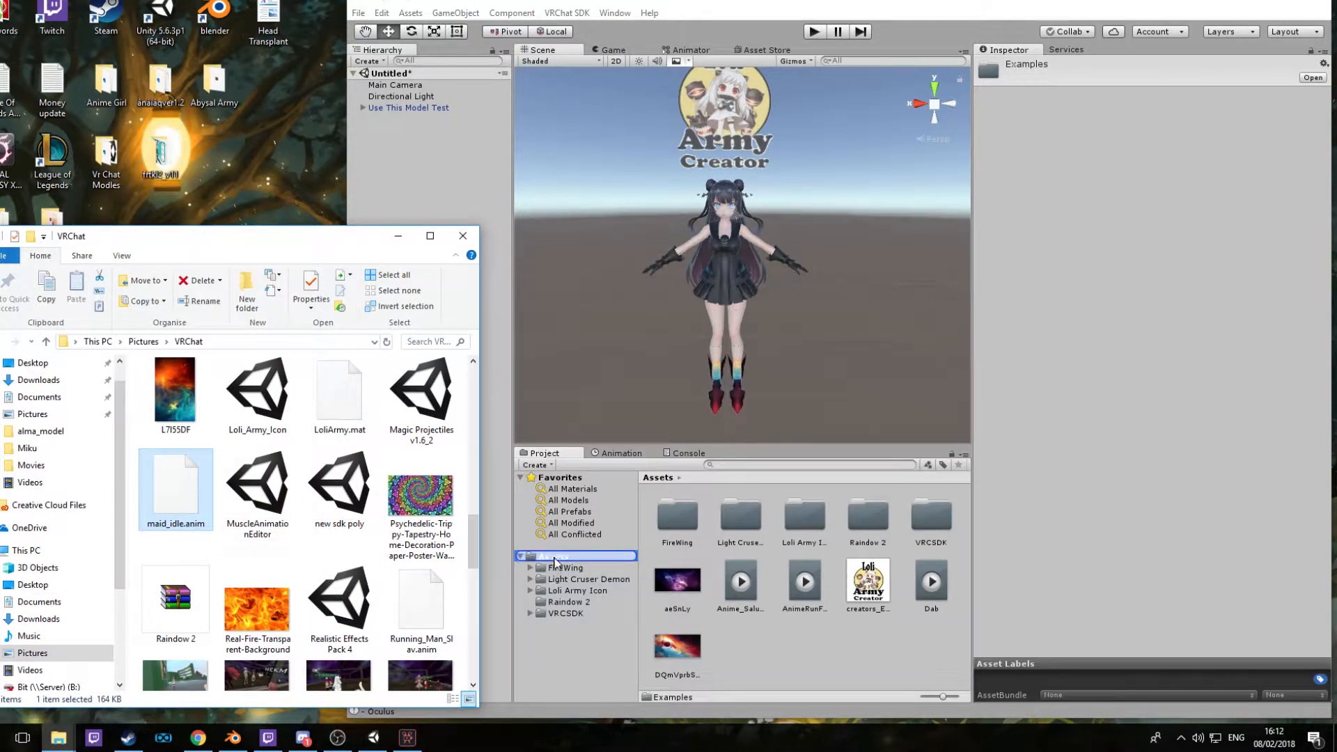
{"action": "left_click", "coordinate": [463, 236]}
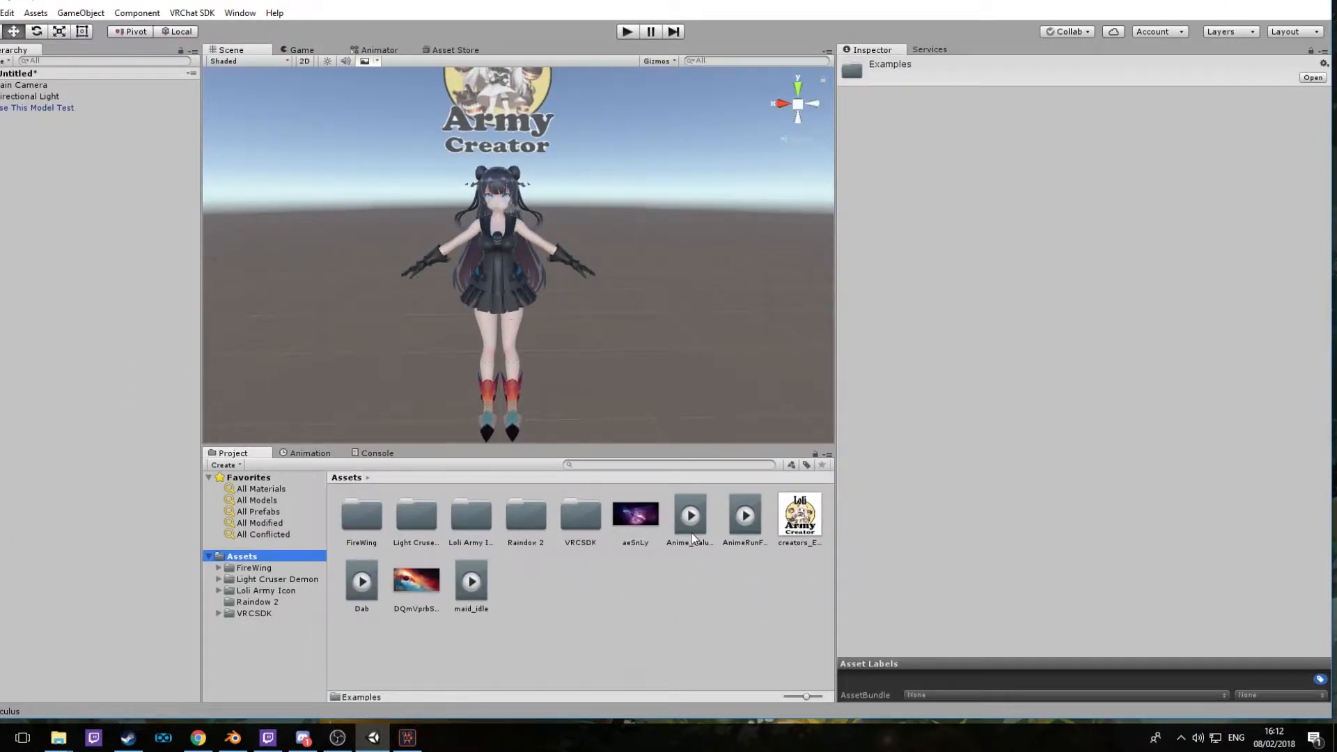
Duplicate CustomOverrideEmpty in VRCSDK > Examples > Sample Assets > Animation as CustomOverrideEmpty 1.
{"action": "left_click", "coordinate": [253, 612]}
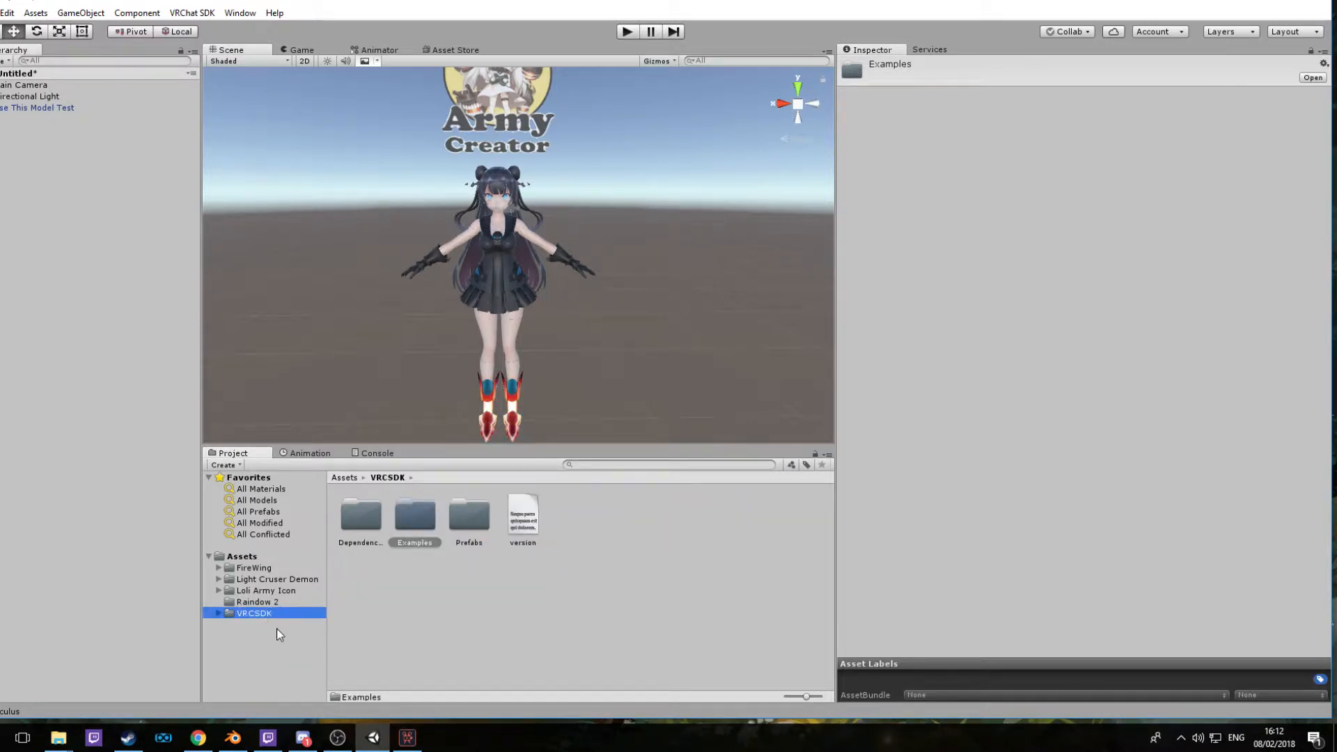
{"action": "left_click", "coordinate": [414, 517]}
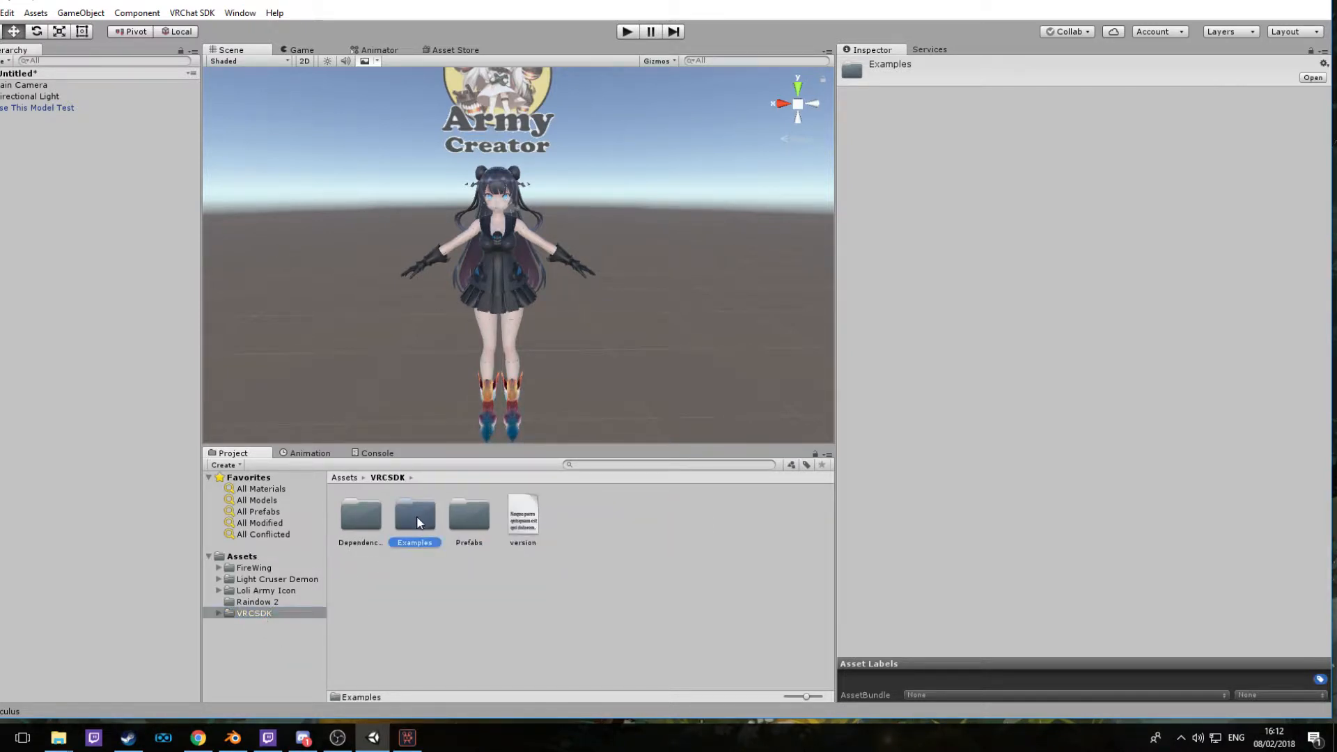
{"action": "double_click", "coordinate": [414, 516]}
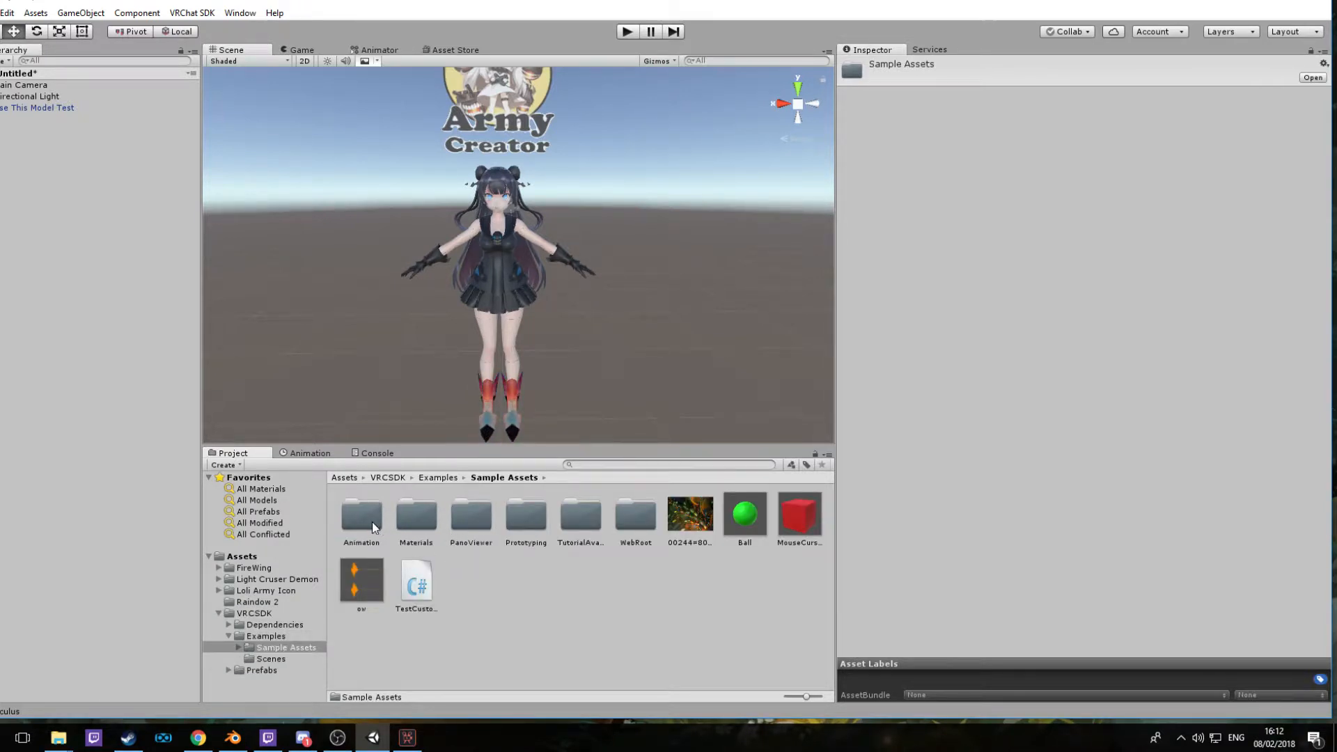
{"action": "double_click", "coordinate": [361, 515]}
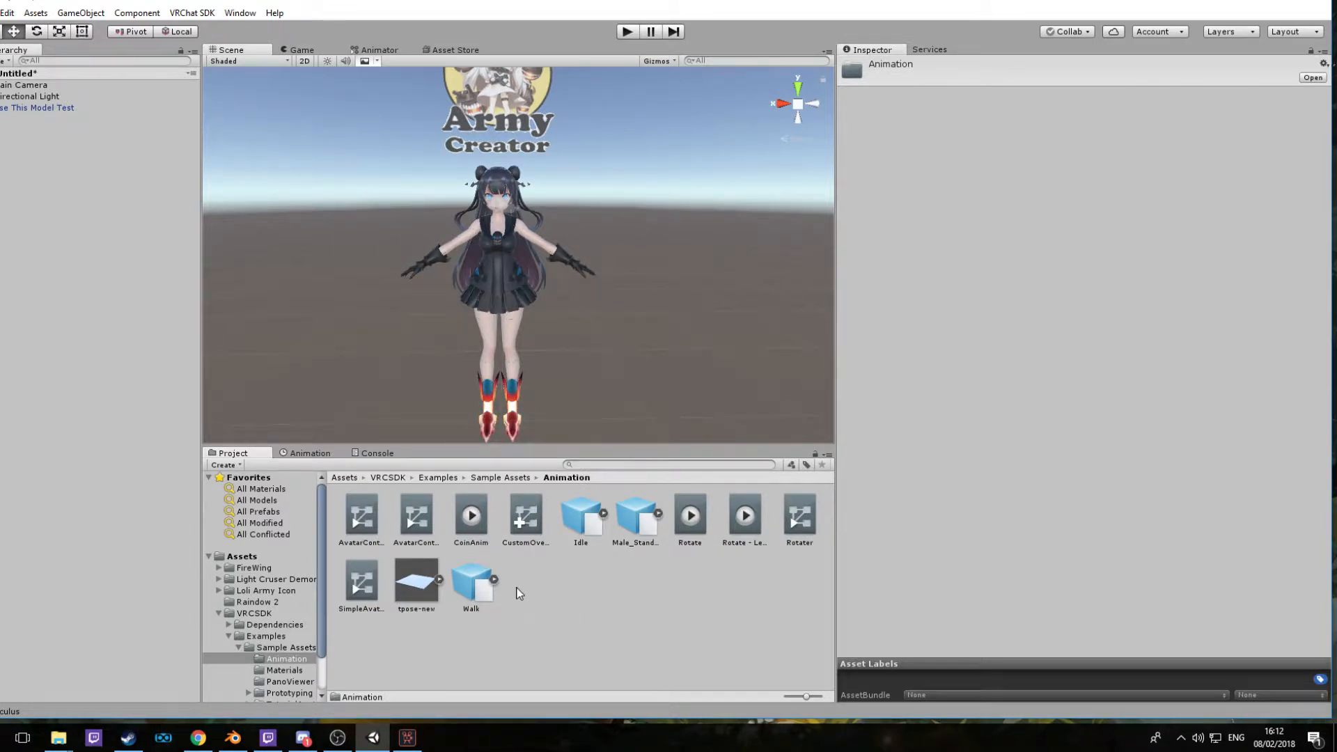
{"action": "left_click", "coordinate": [524, 516]}
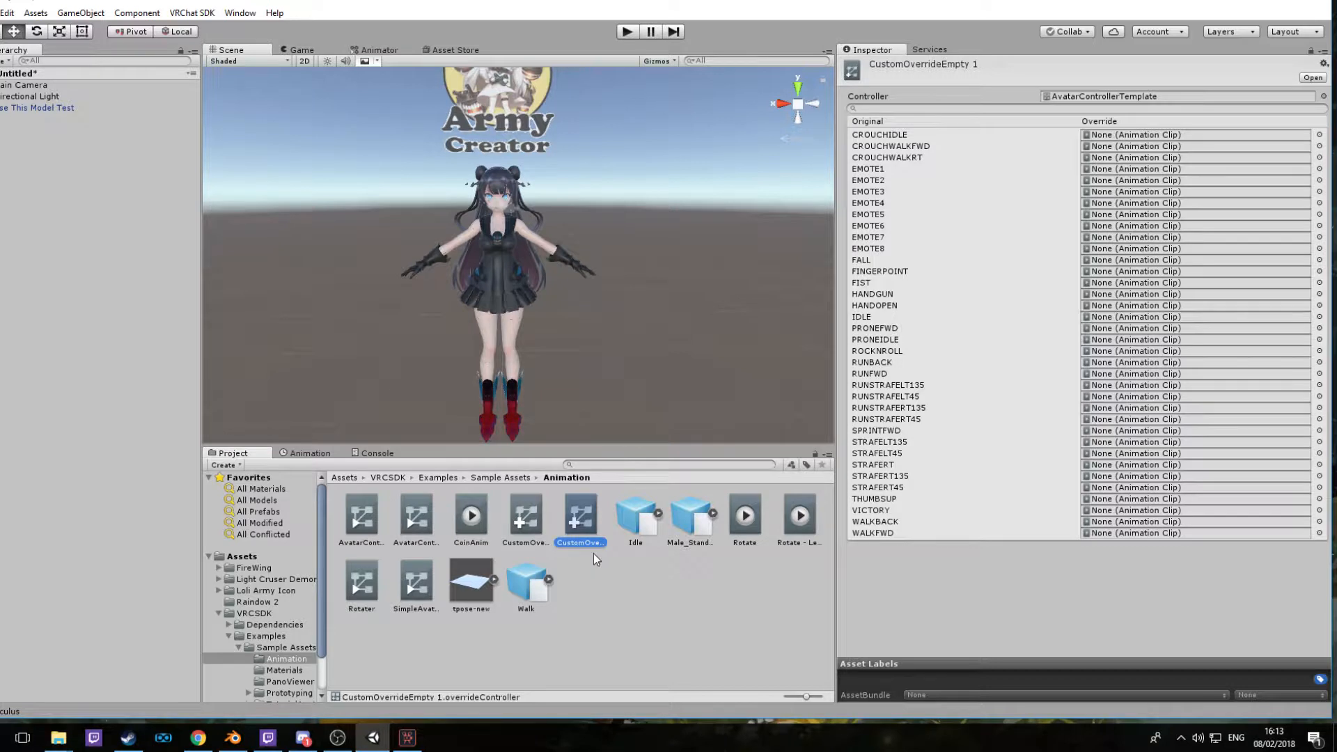
Rename the duplicate controller 'Baked in' and move it into the main Assets folder.
{"action": "double_click", "coordinate": [580, 543]}
{"action": "type", "text": "Baked in"}
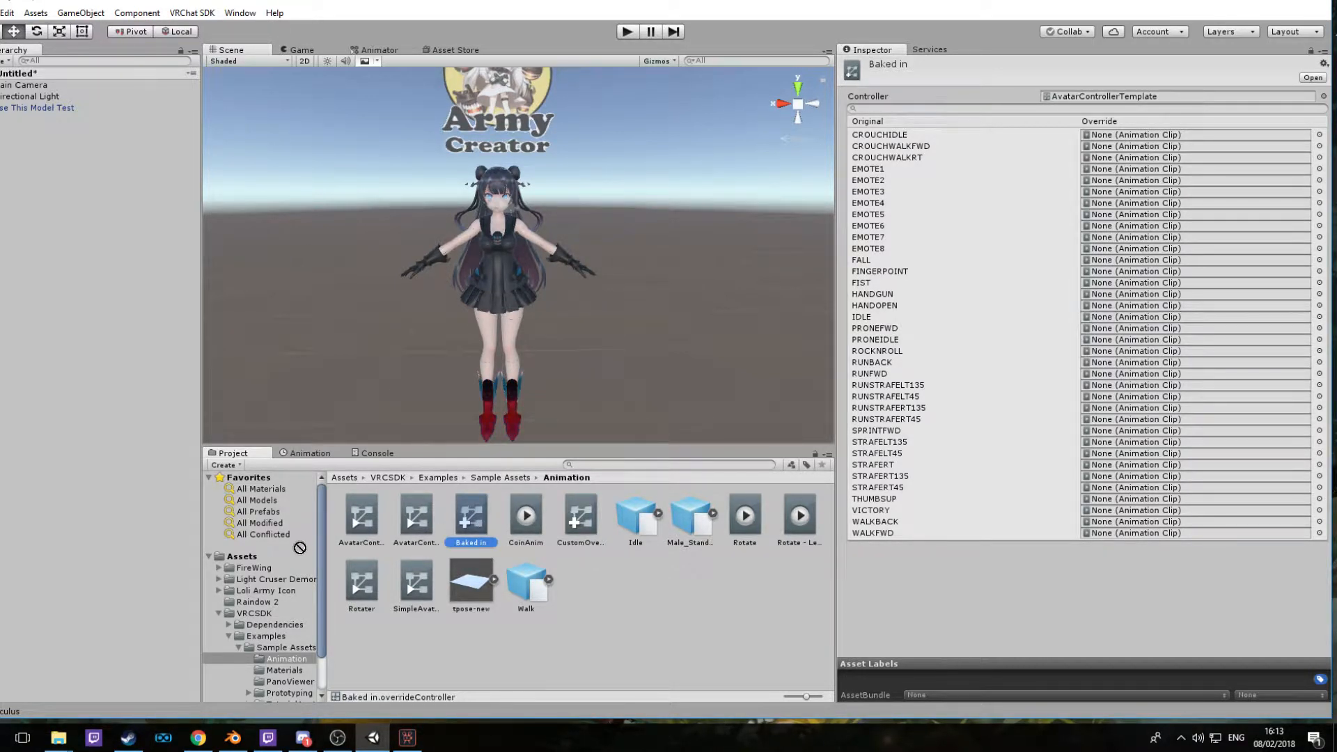
{"action": "left_click", "coordinate": [242, 555]}
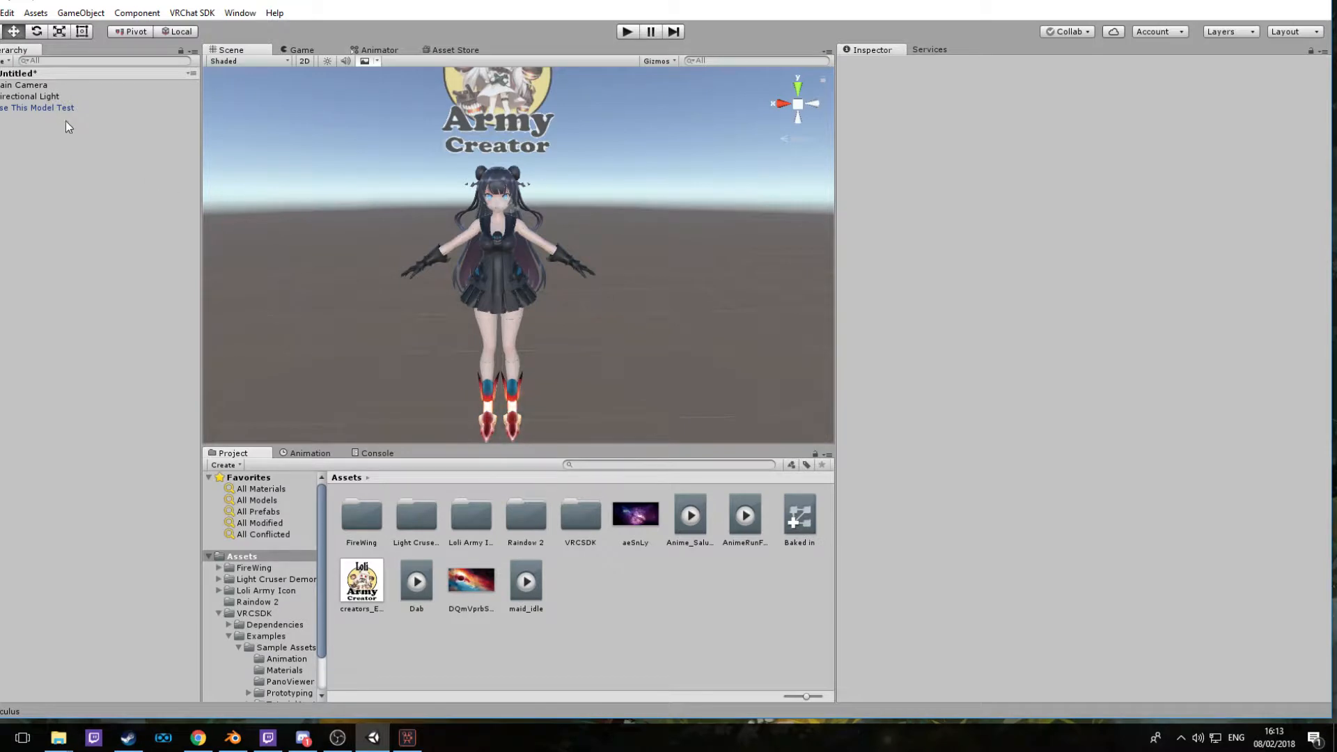
Assign Anime_Salute to EMOTE1, Dab to EMOTE2 and maid_idle to IDLE on Baked in.
{"action": "left_click", "coordinate": [798, 518]}
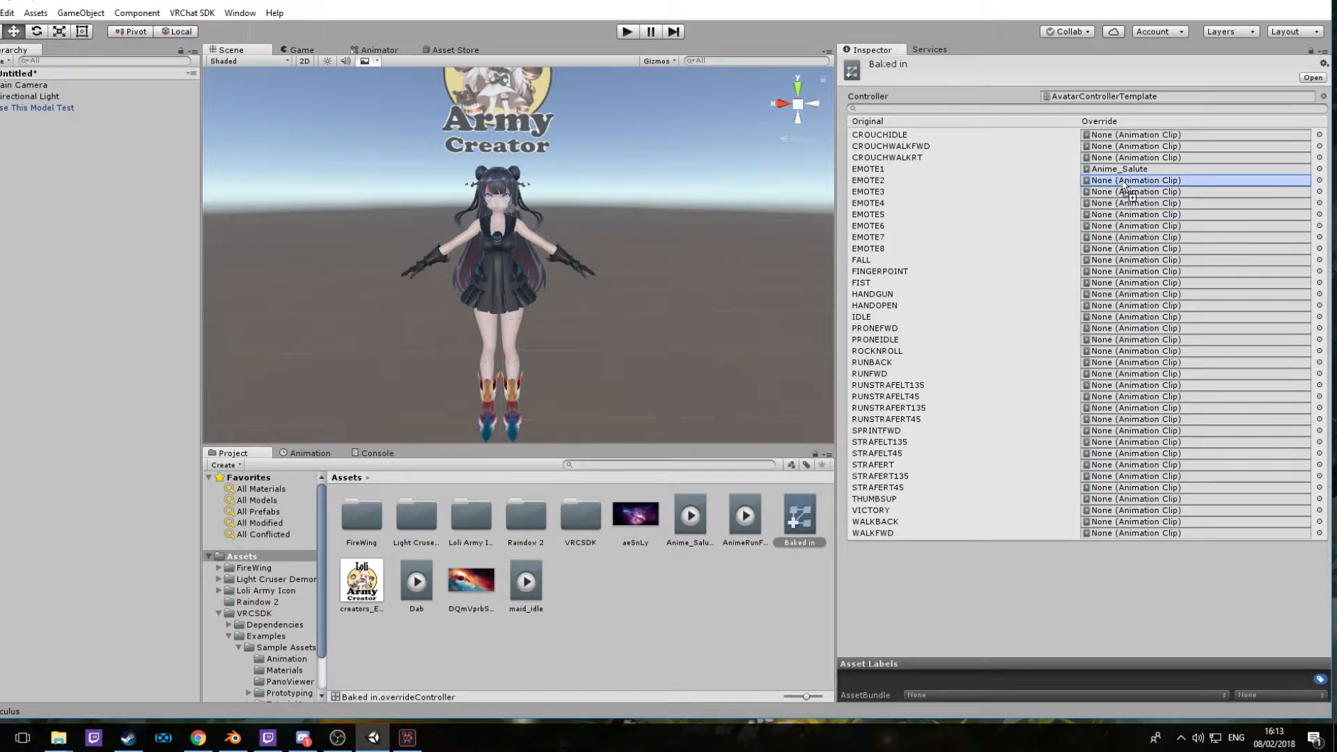
{"action": "left_click", "coordinate": [1193, 179]}
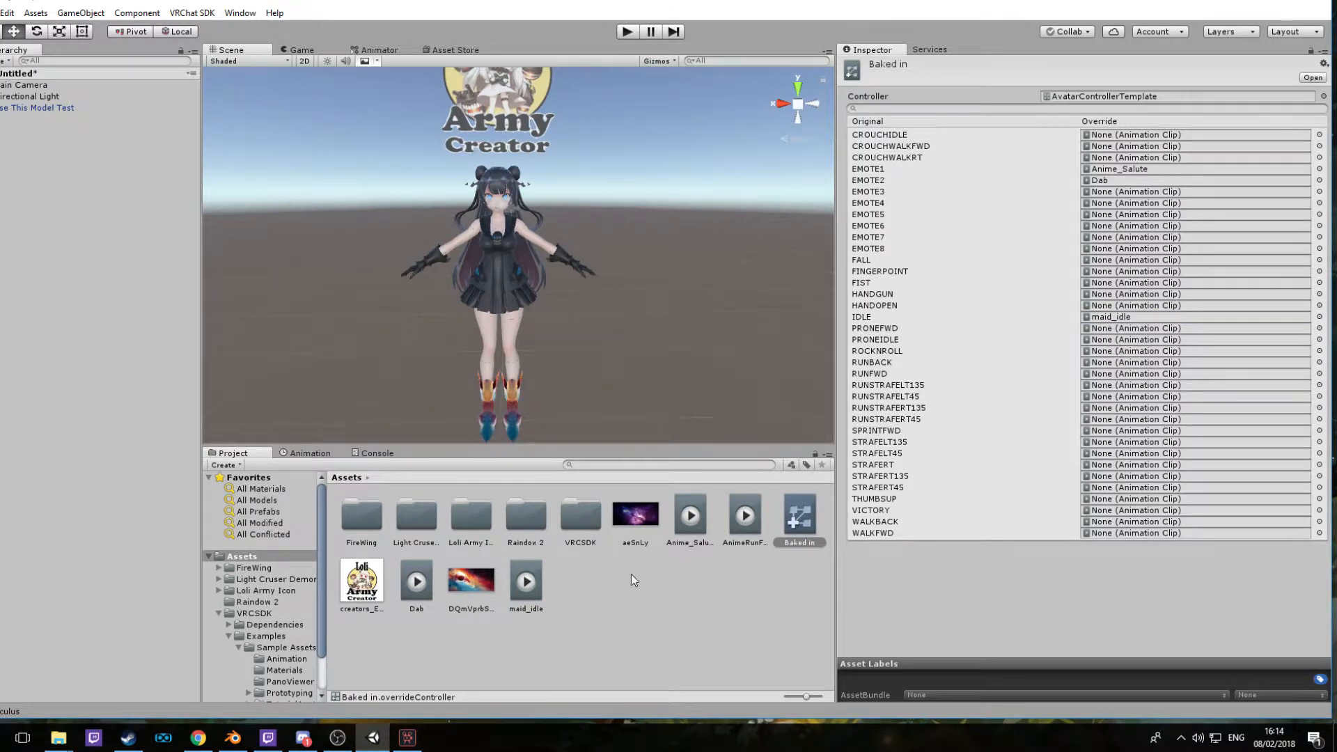
{"action": "left_click", "coordinate": [743, 516]}
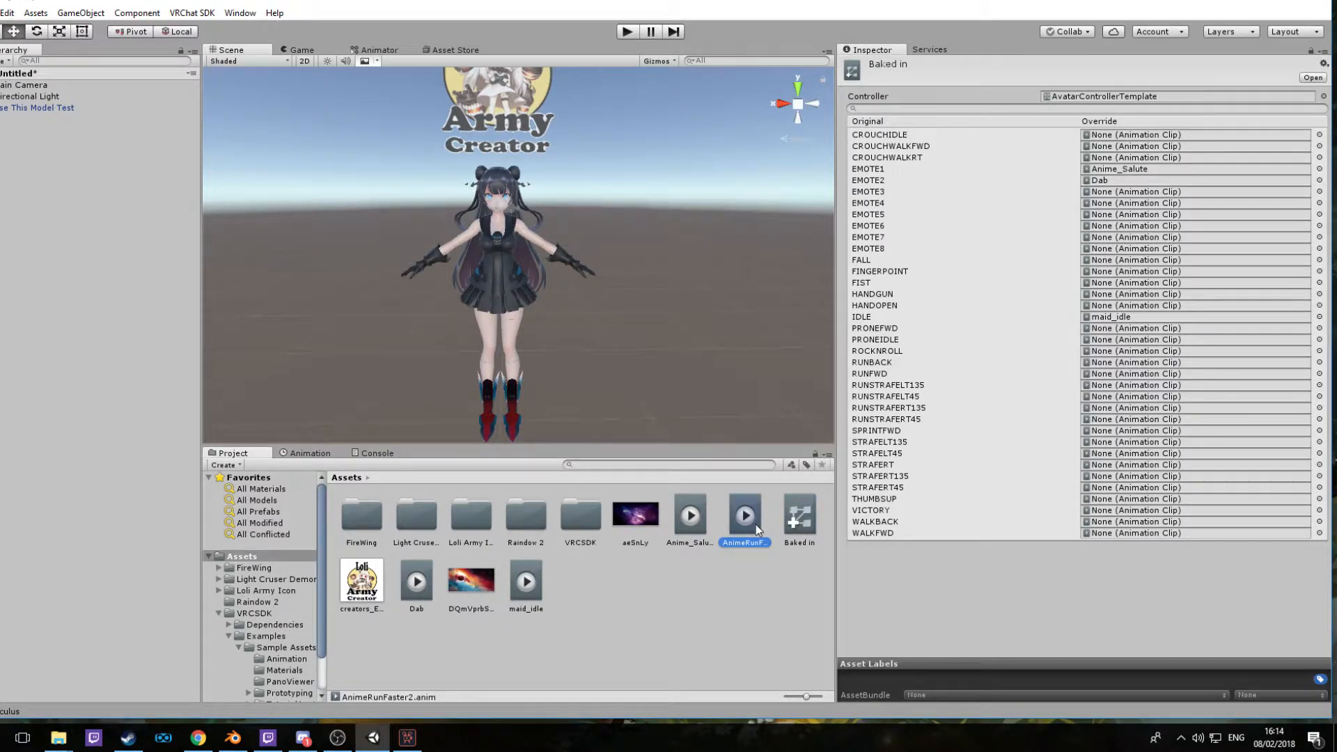
{"action": "left_click", "coordinate": [744, 516]}
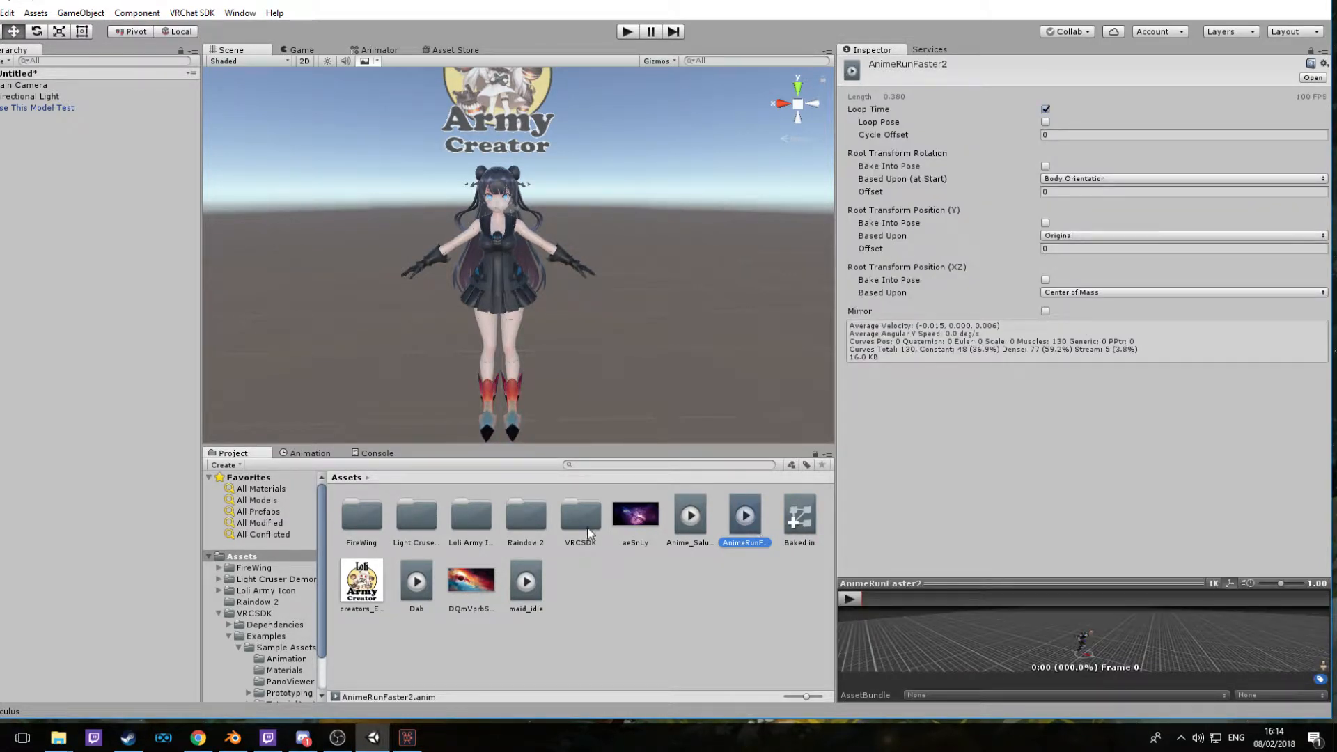
Preview AnimeRunFaster2 playing on the Use This Model Test avatar in the clip preview.
{"action": "left_click", "coordinate": [798, 514]}
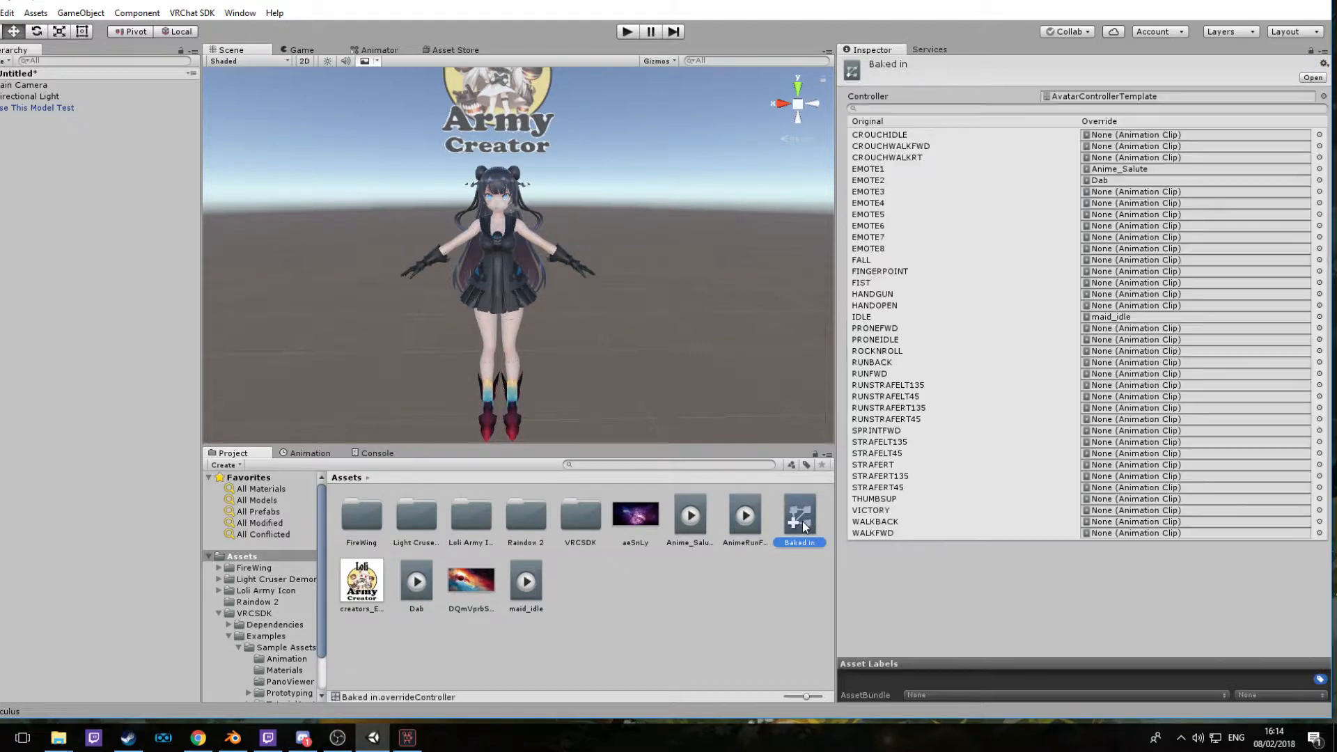
{"action": "left_click", "coordinate": [743, 515]}
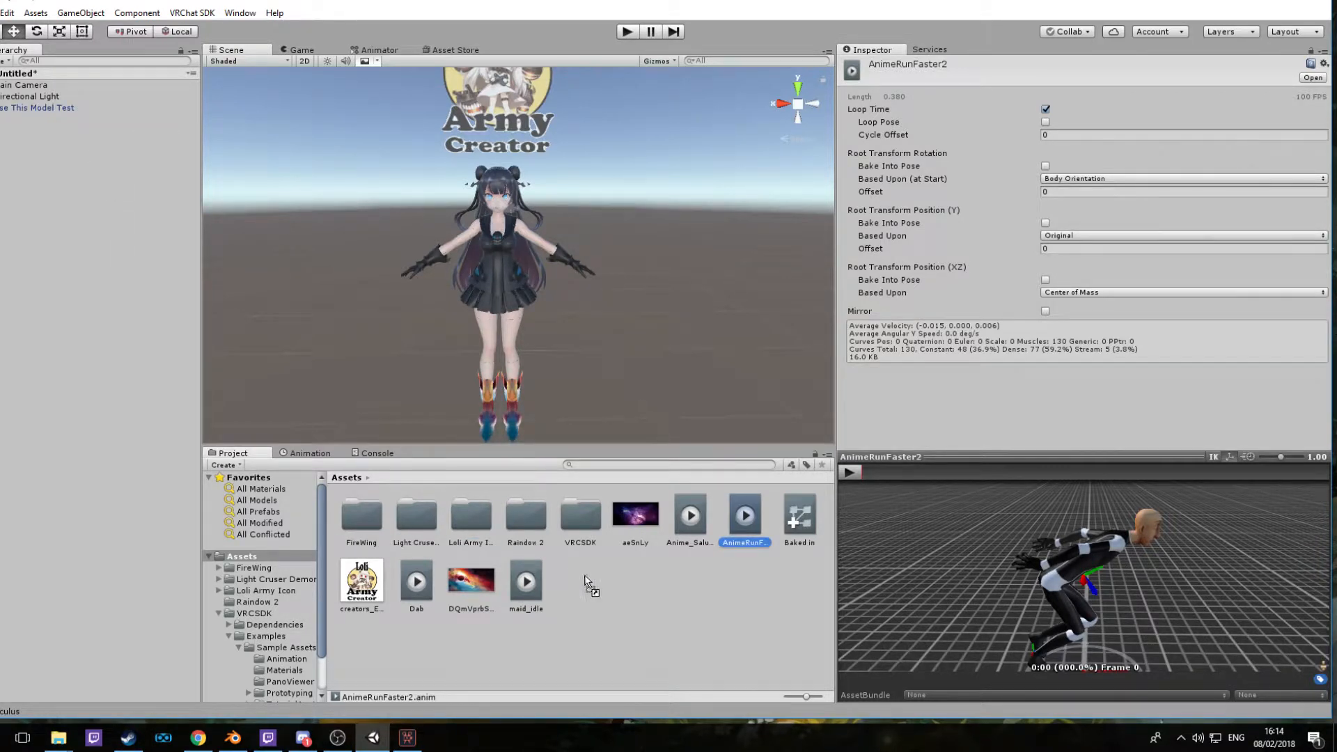
{"action": "left_click", "coordinate": [580, 585]}
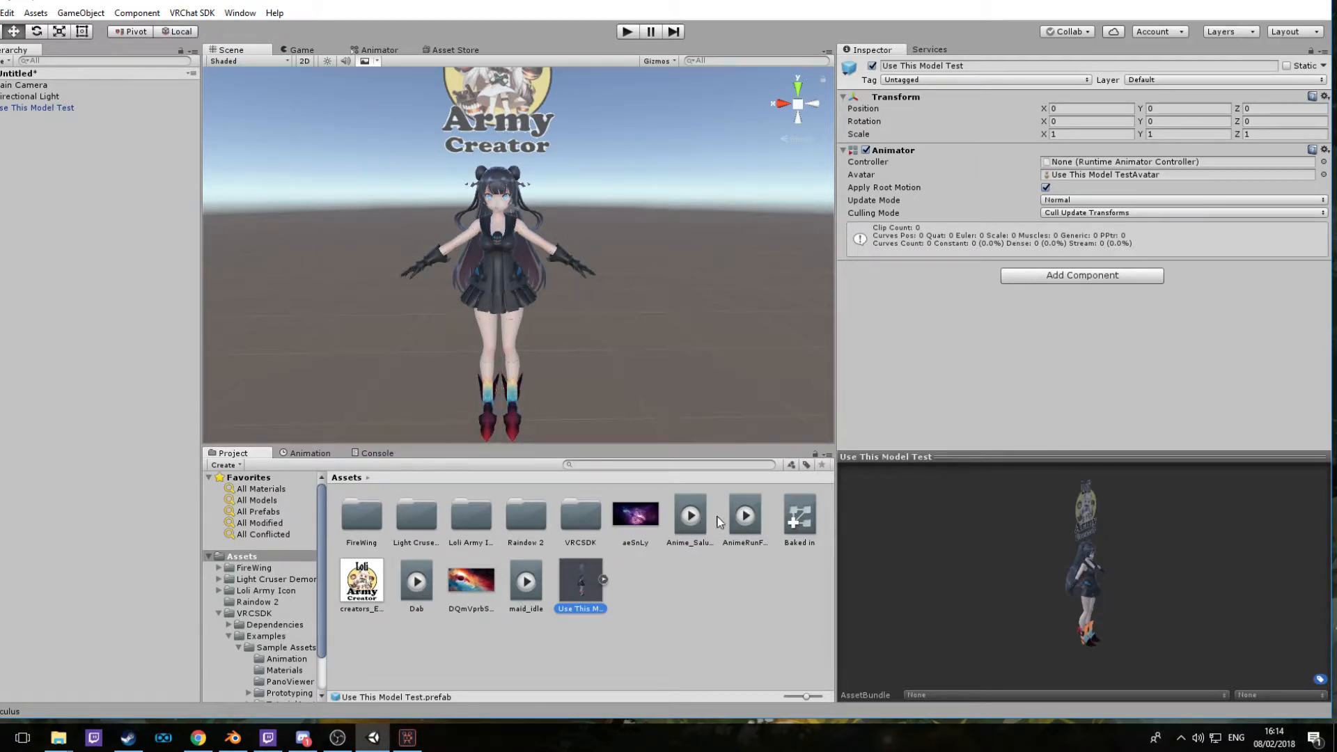
{"action": "left_click", "coordinate": [743, 514]}
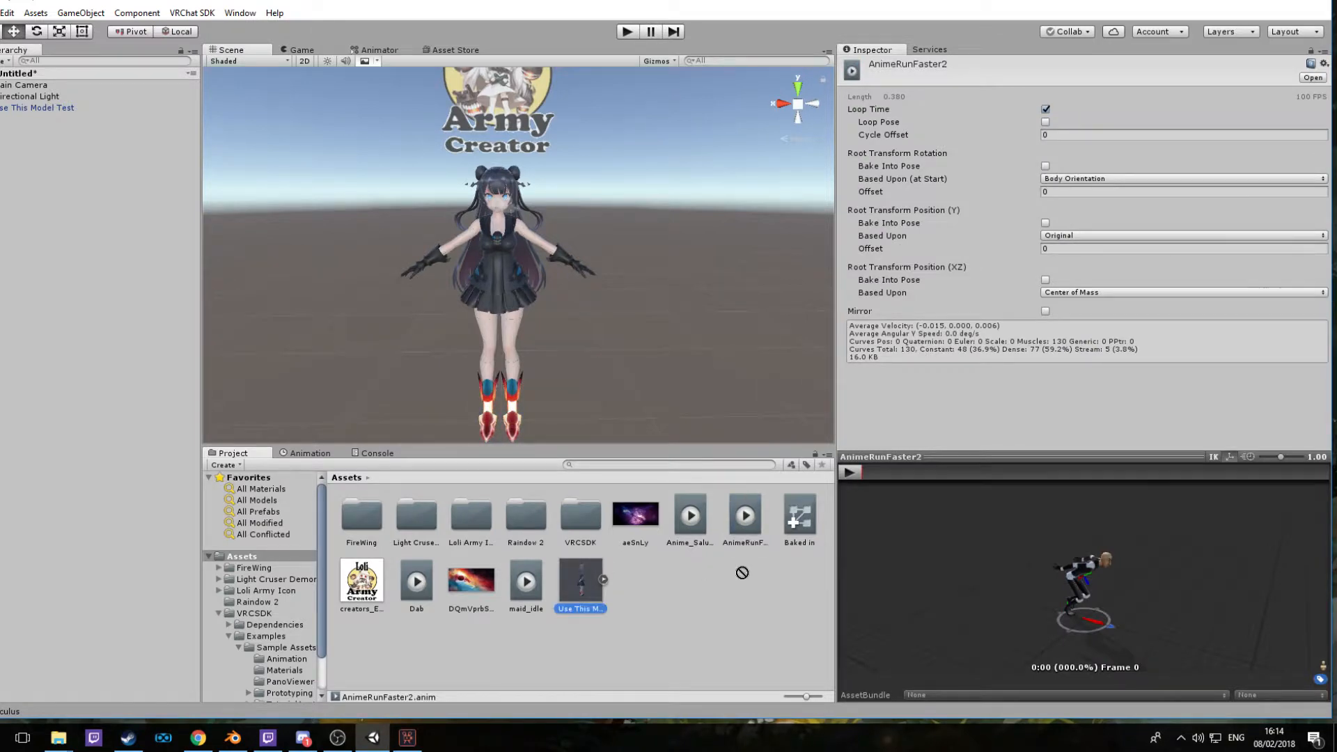
{"action": "left_click", "coordinate": [744, 518]}
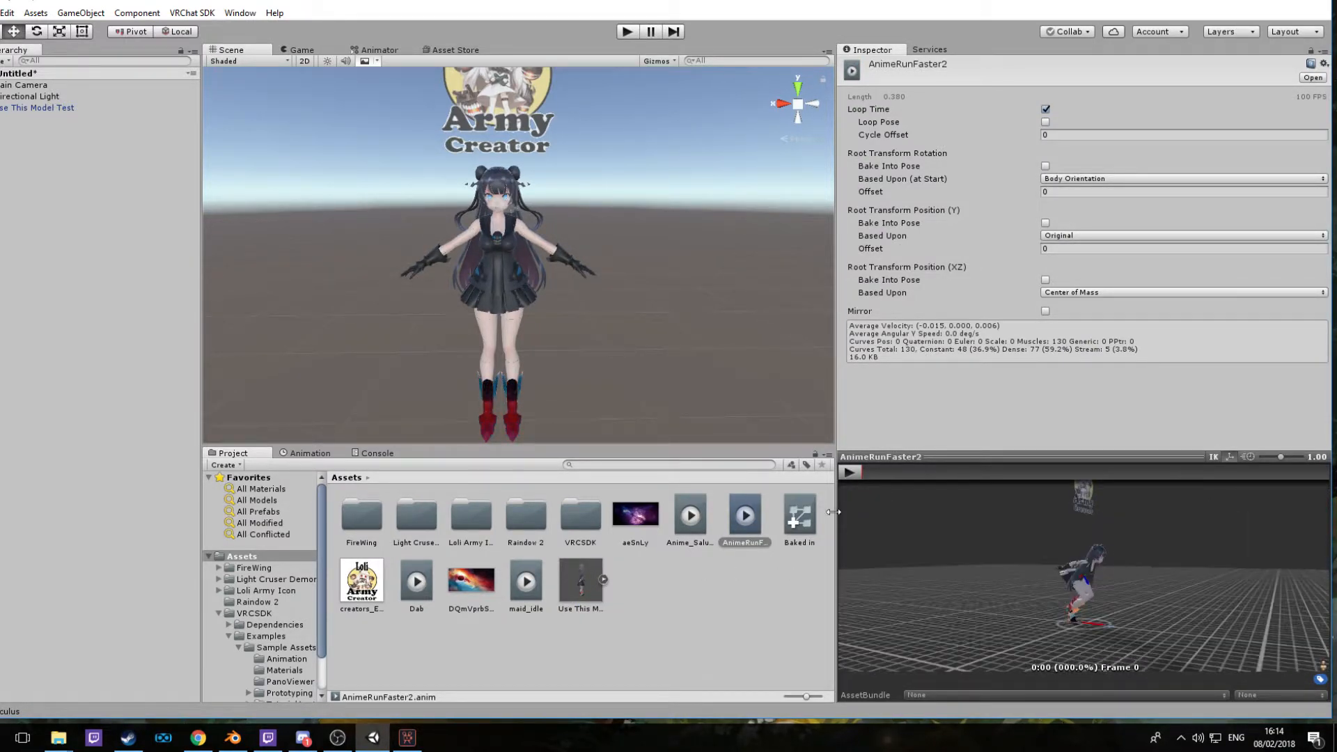
{"action": "left_click", "coordinate": [850, 471]}
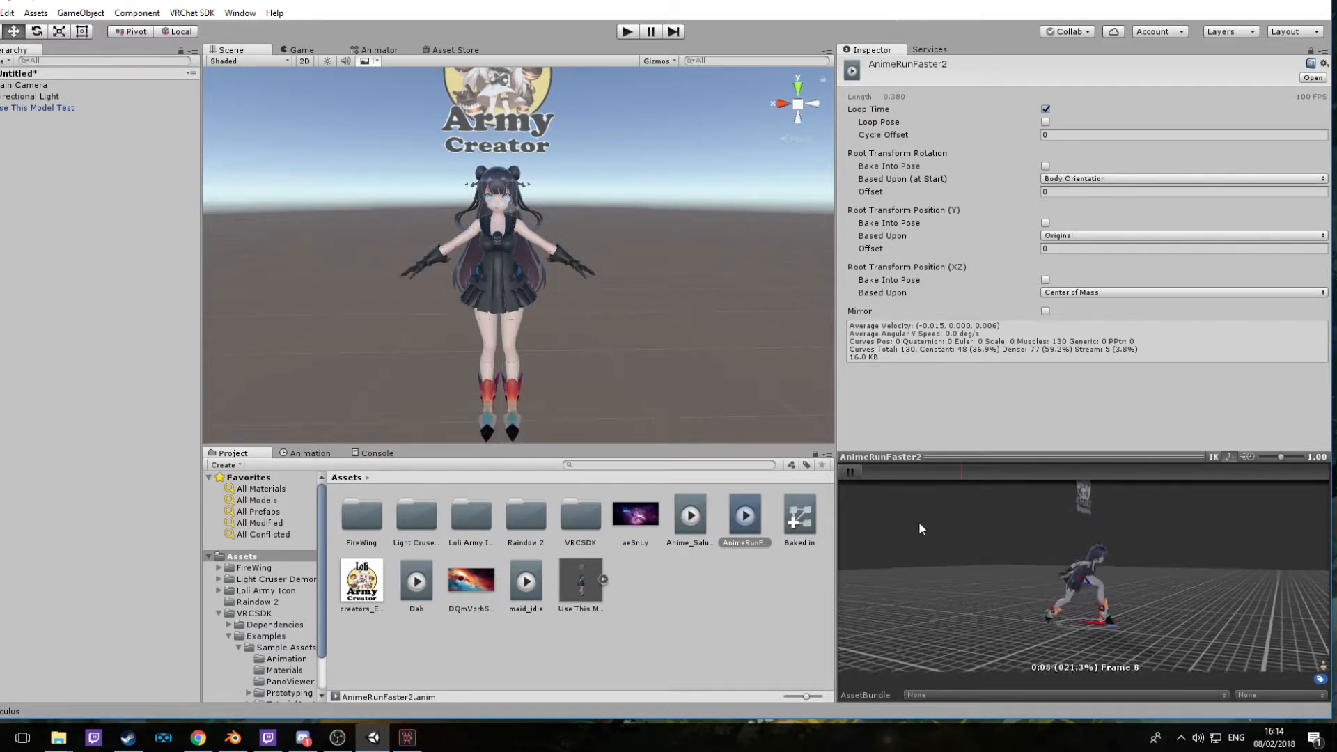
{"action": "left_click", "coordinate": [850, 471]}
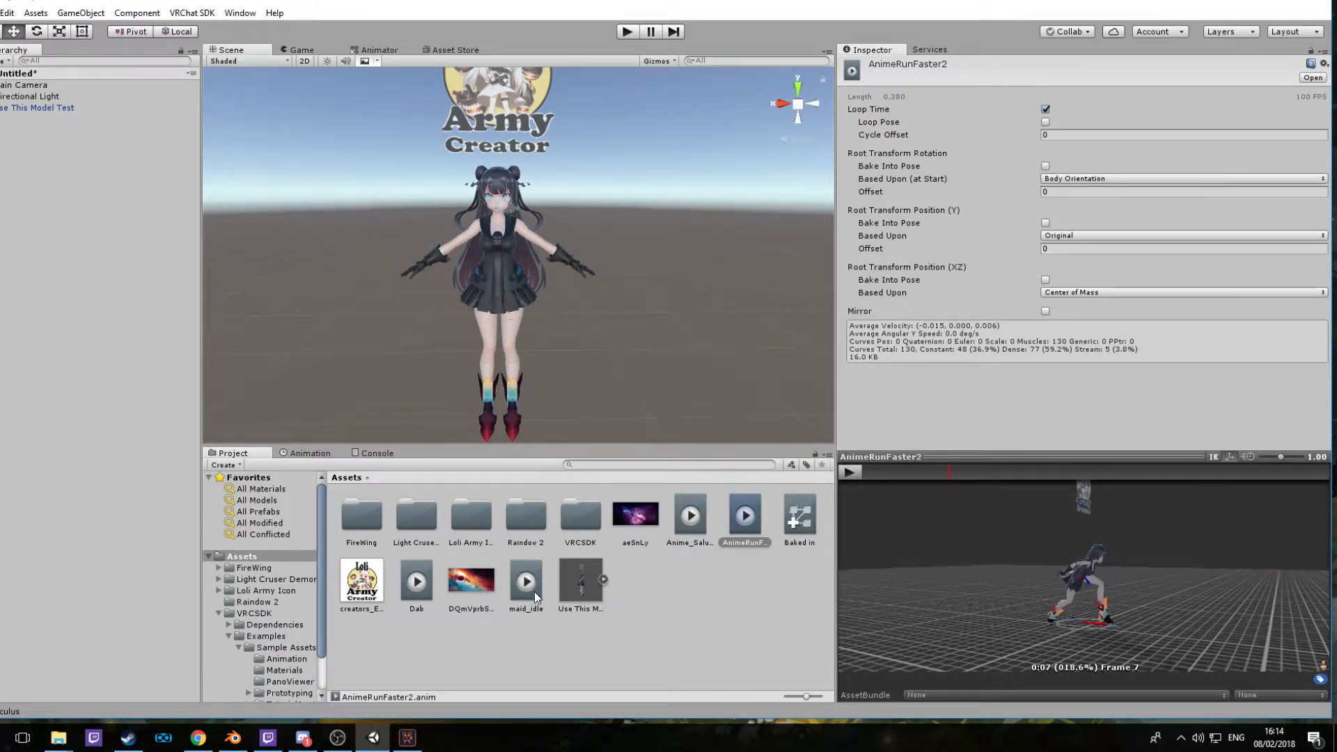
Preview the maid_idle and Anime_Salute clips playing on the avatar.
{"action": "left_click", "coordinate": [525, 582]}
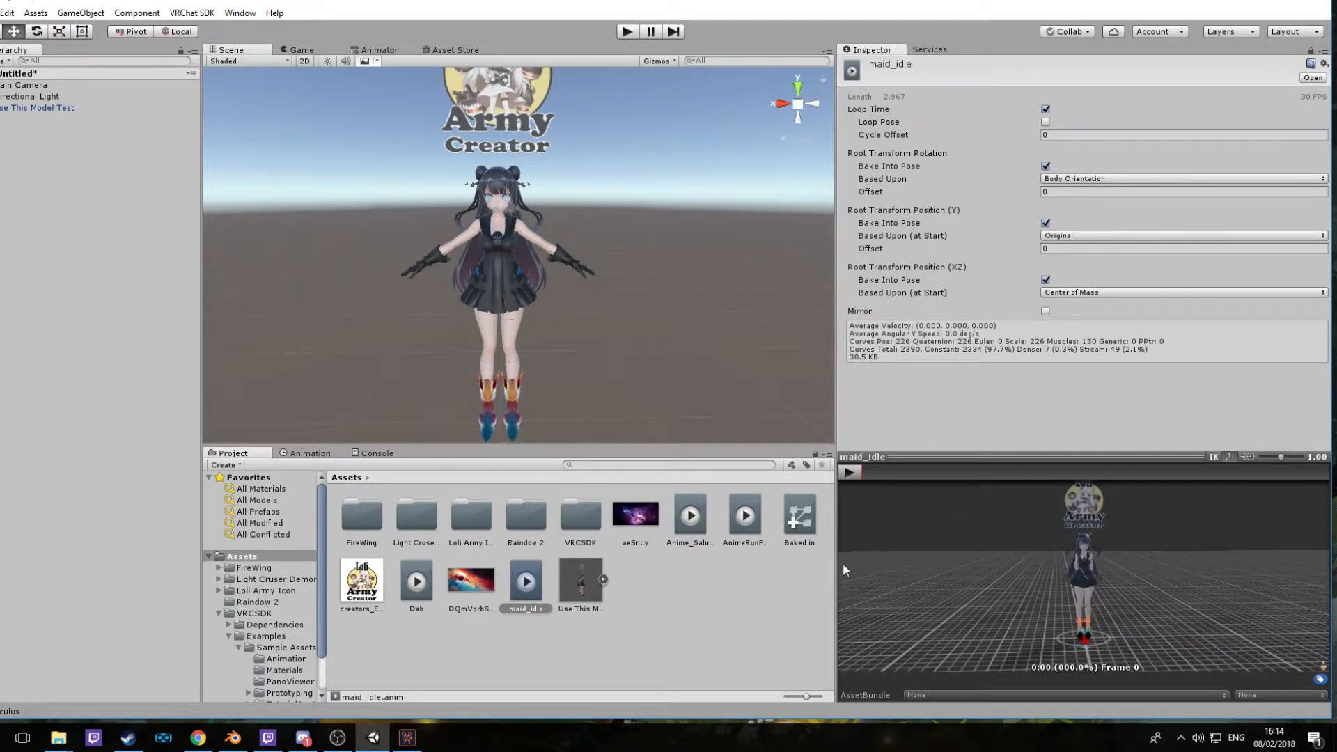
{"action": "left_click", "coordinate": [850, 473]}
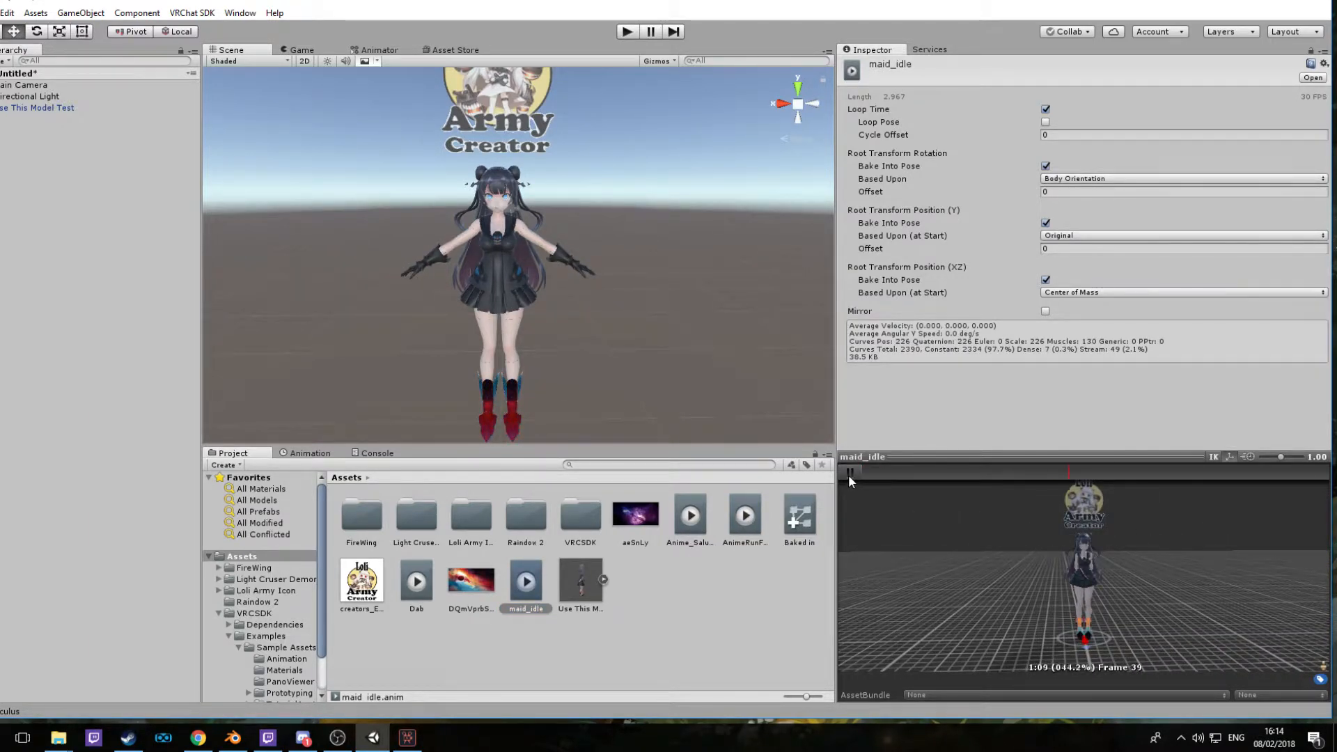
{"action": "left_click", "coordinate": [848, 472]}
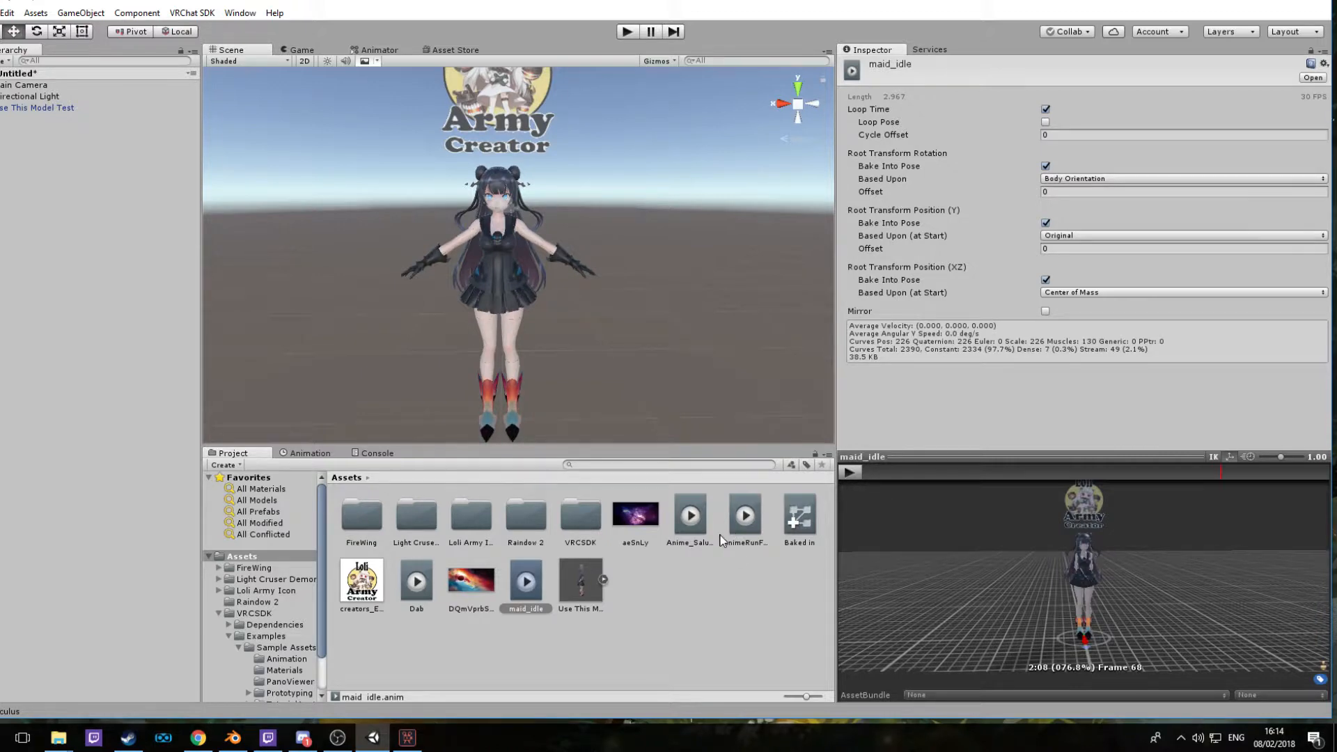
{"action": "left_click", "coordinate": [690, 515]}
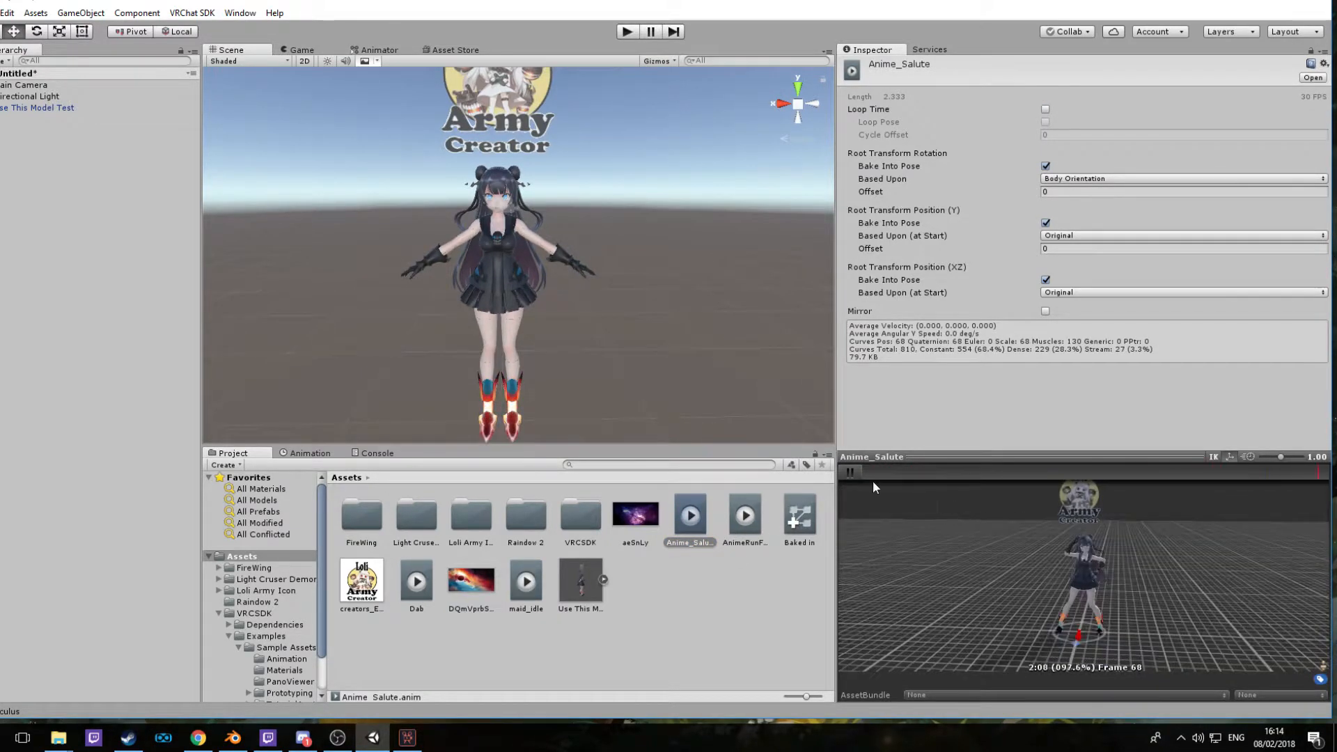
{"action": "left_click", "coordinate": [849, 470]}
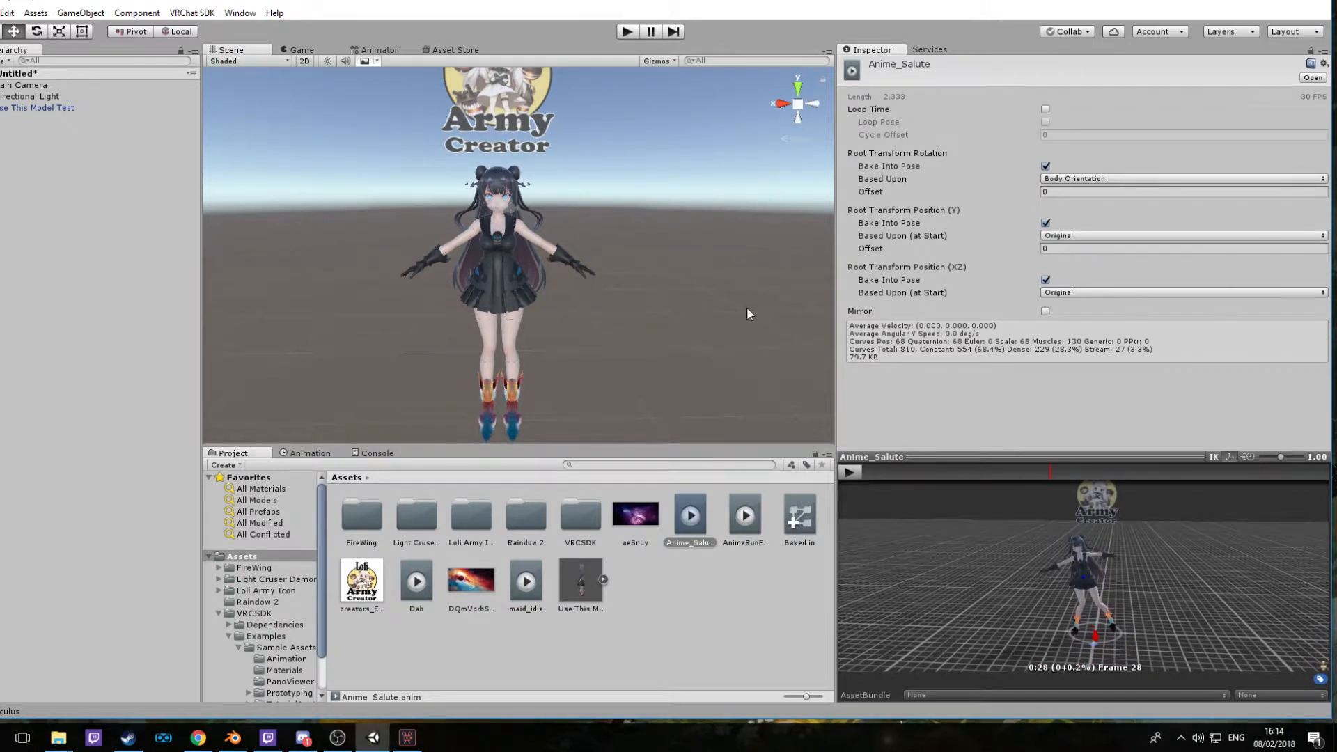
{"action": "left_click", "coordinate": [797, 518]}
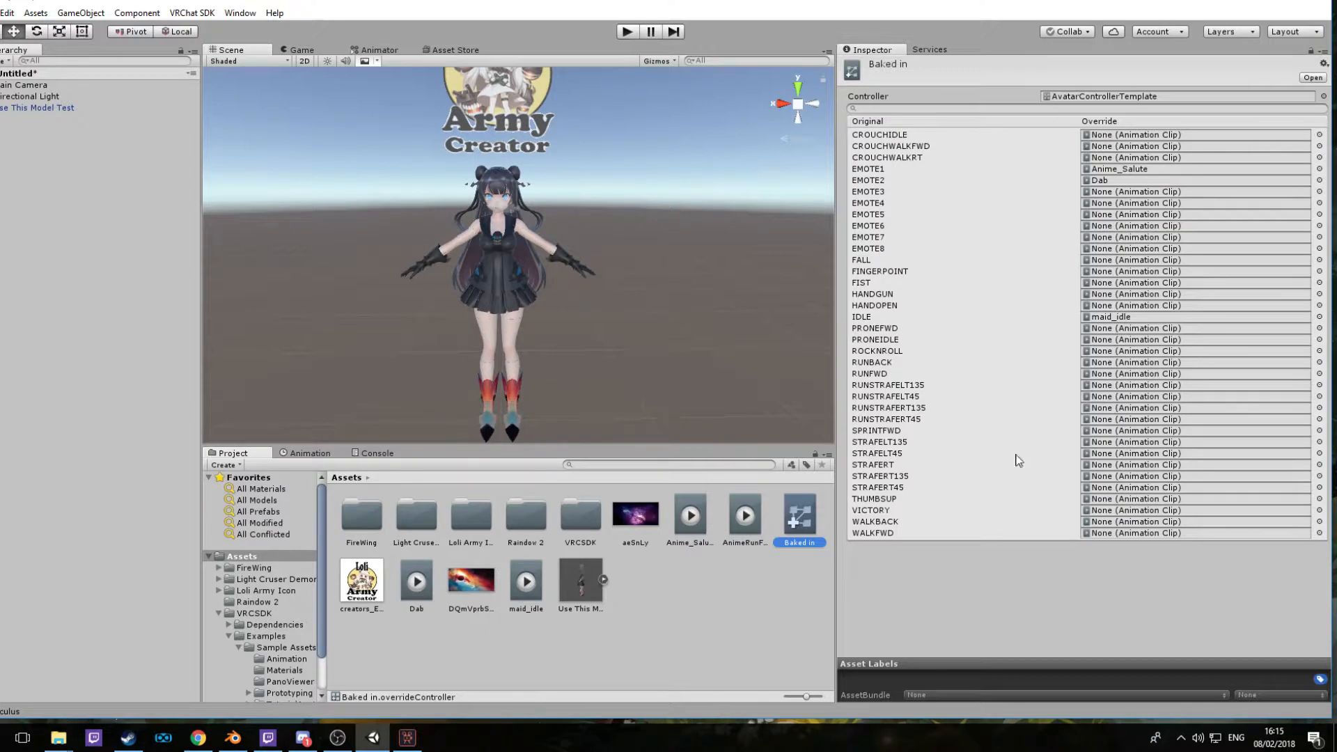
Assign AnimeRunFaster2 to the RUNFWD slot of the Baked in controller.
{"action": "left_click", "coordinate": [743, 514]}
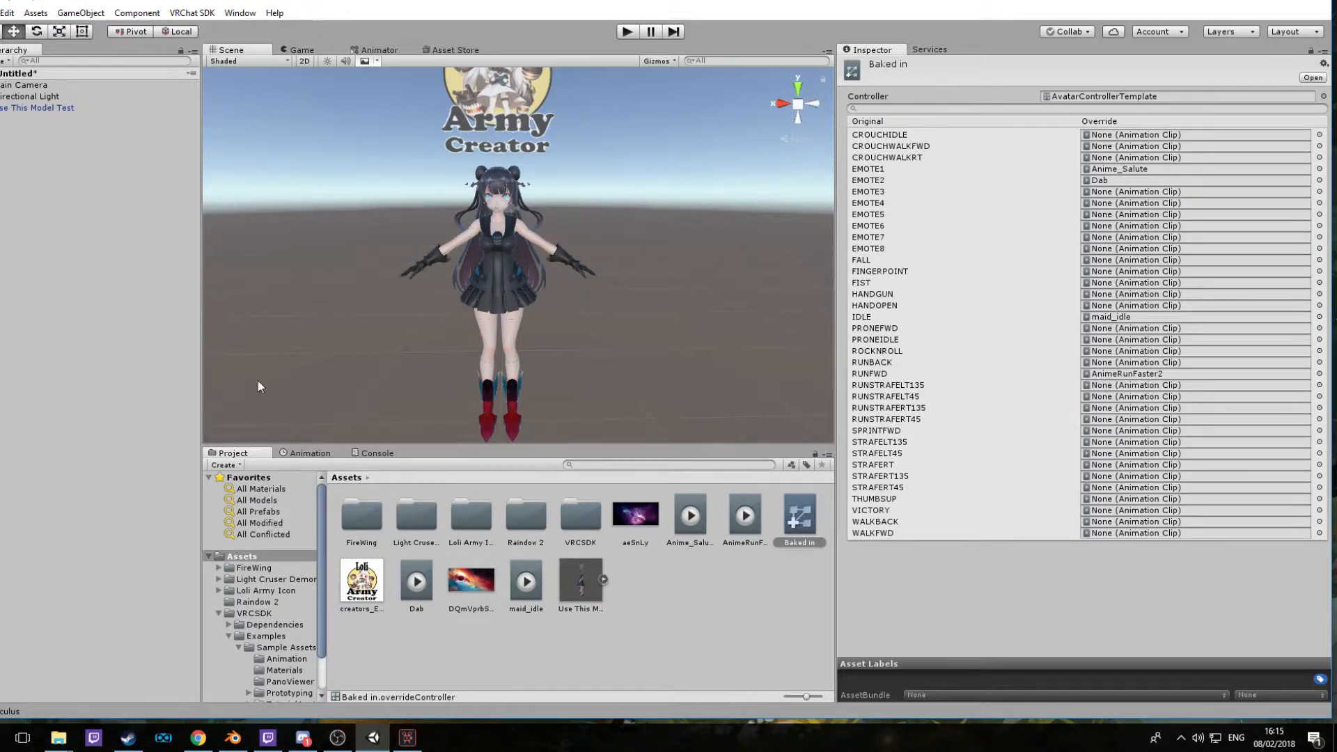
Add a VRC_Avatar Descriptor to Use This Model Test with Baked in as standing and sitting anims.
{"action": "left_click", "coordinate": [35, 107]}
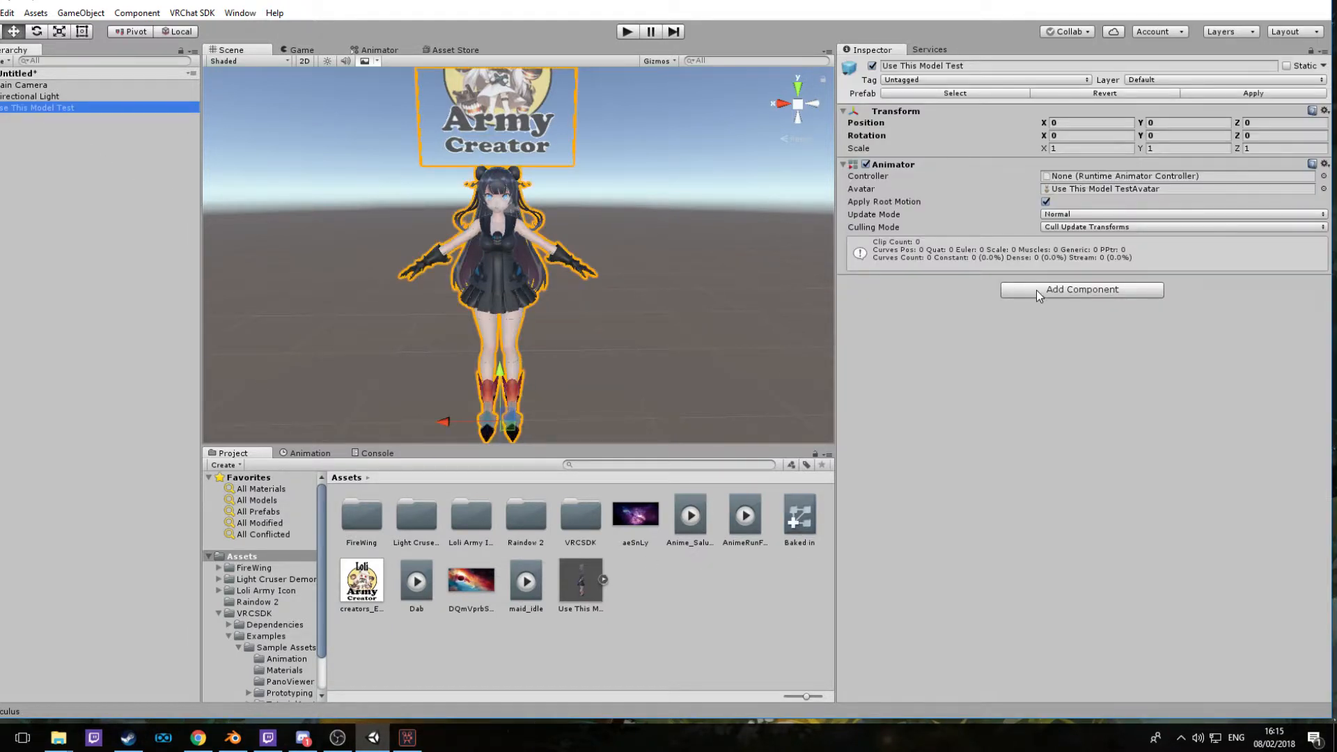
{"action": "left_click", "coordinate": [1082, 288]}
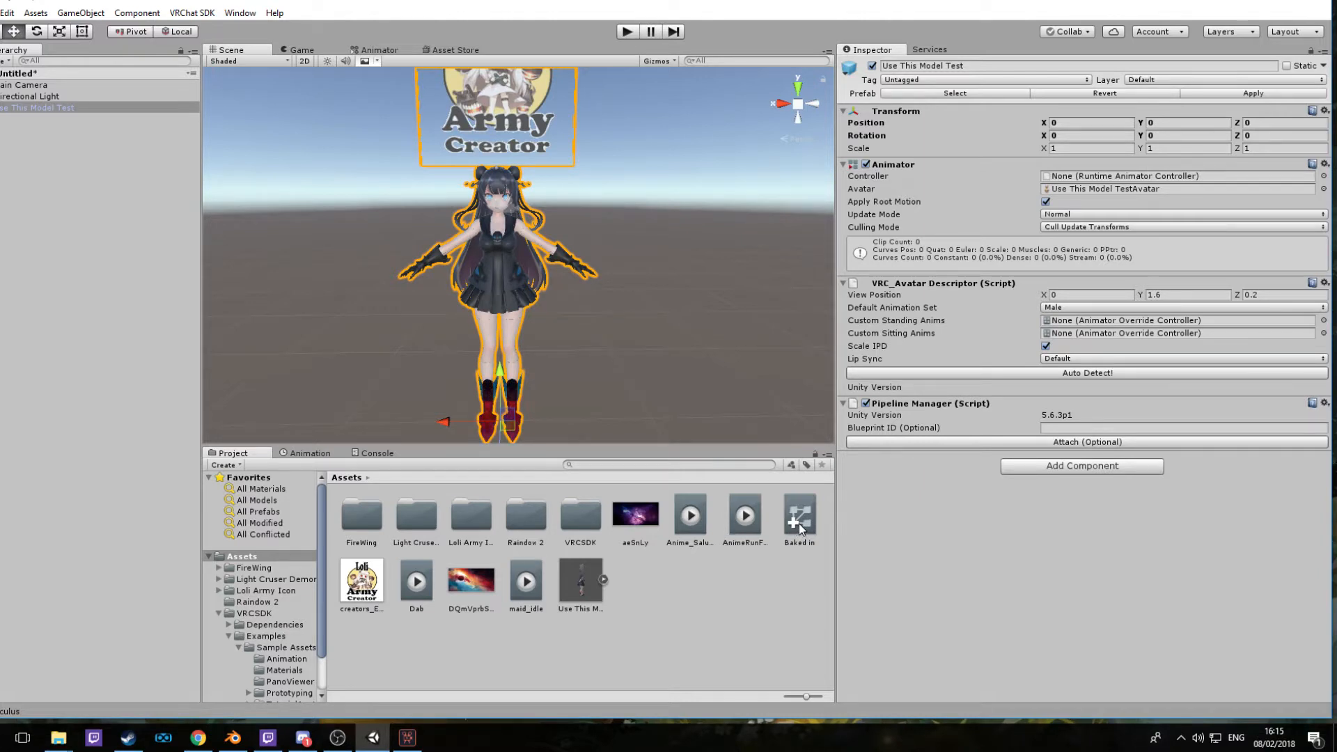
{"action": "left_click", "coordinate": [798, 517]}
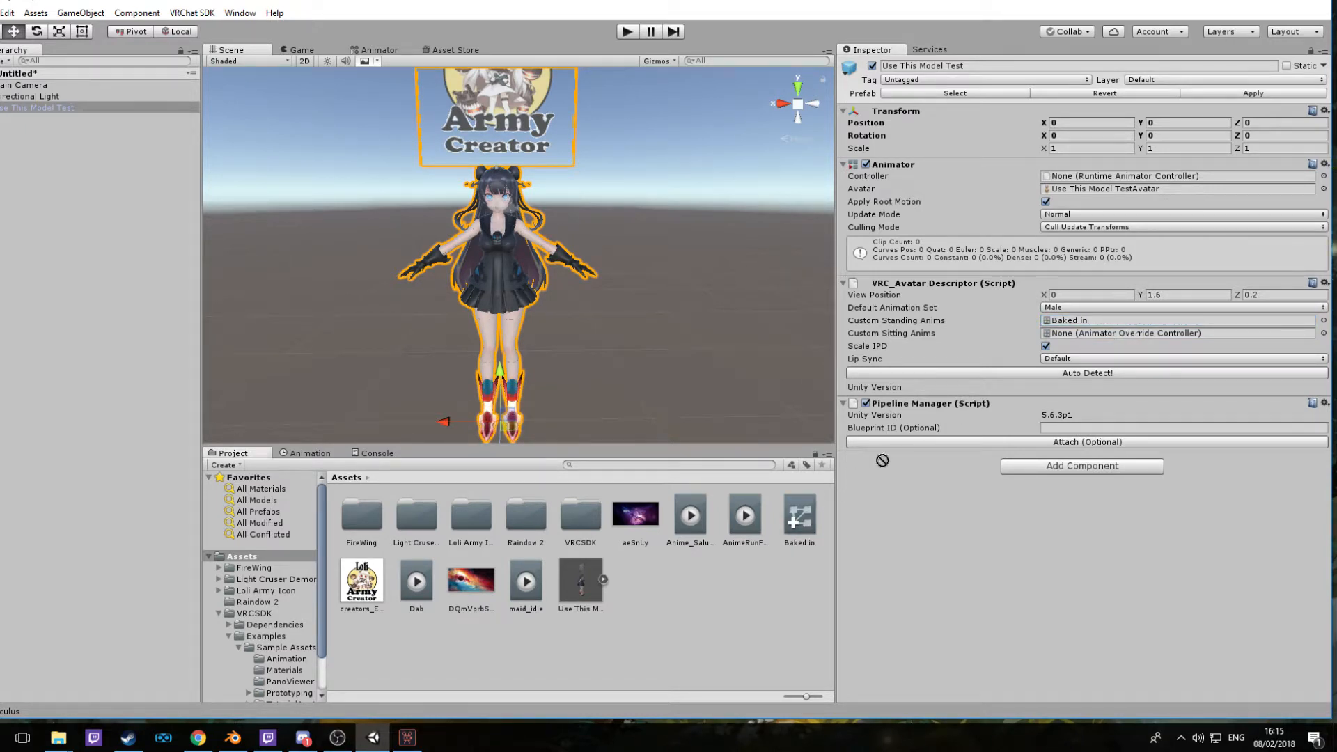
{"action": "left_click", "coordinate": [1181, 333]}
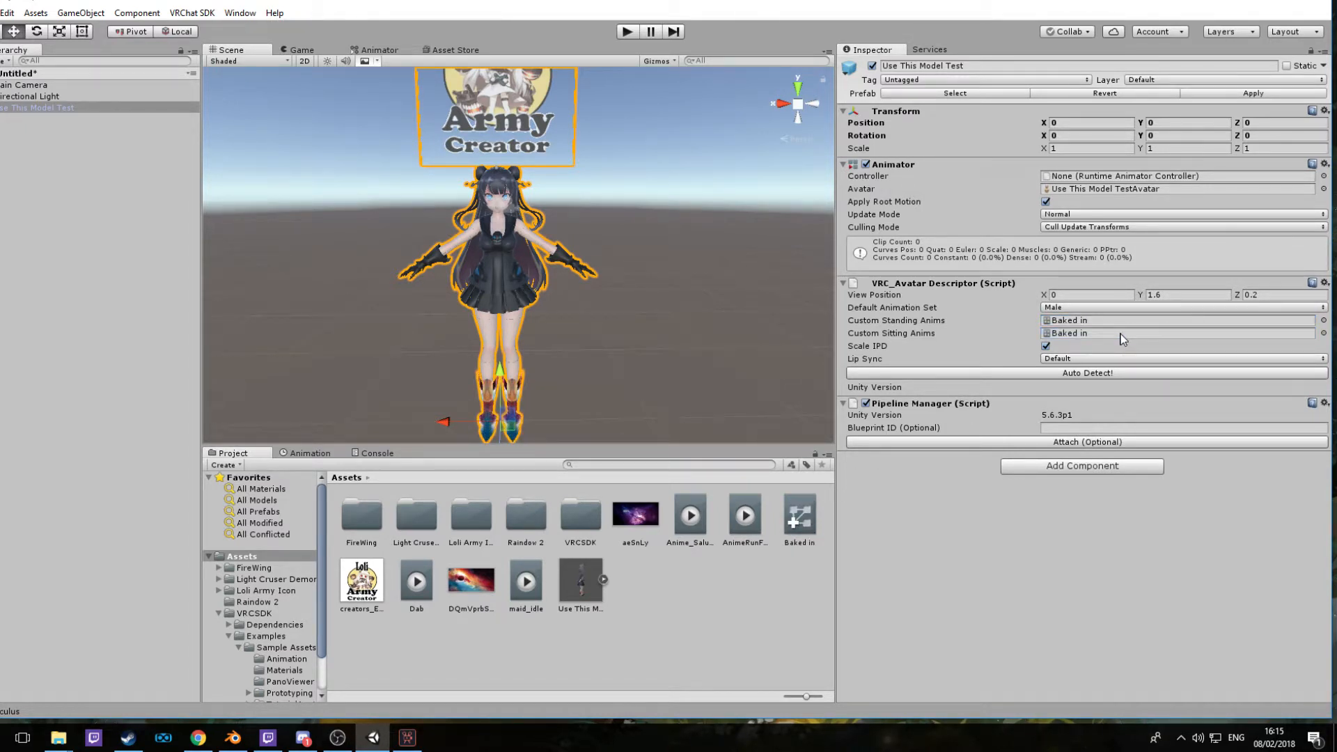
{"action": "left_click", "coordinate": [309, 452]}
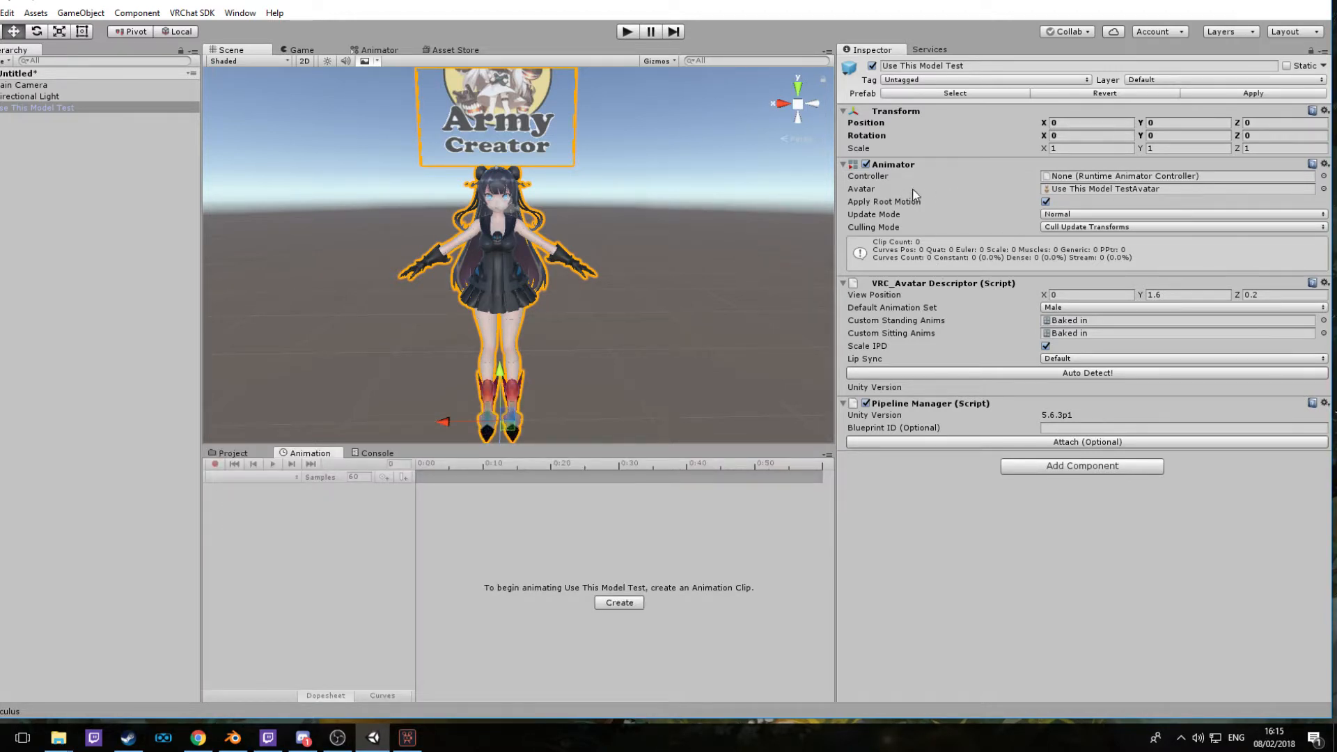
Set the avatar's Animator controller to Baked in and run the scene.
{"action": "left_click", "coordinate": [1324, 175]}
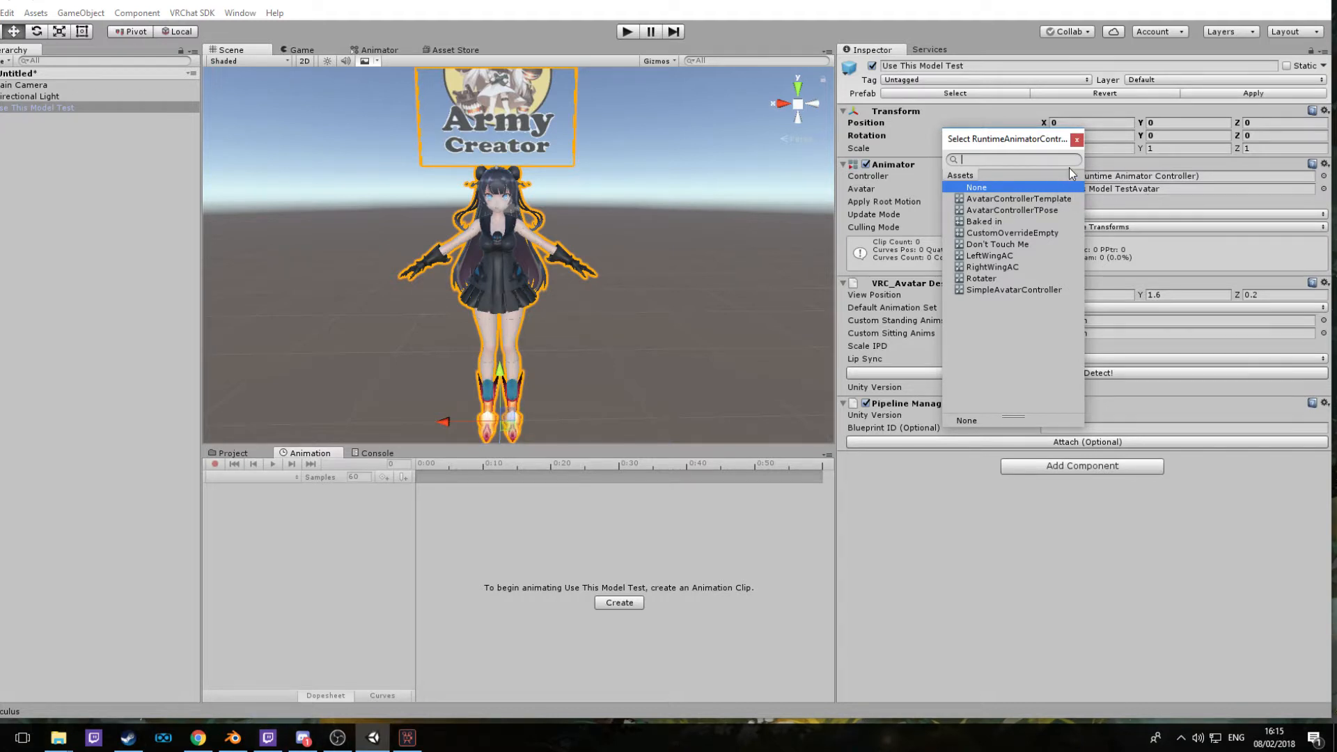
{"action": "left_click", "coordinate": [983, 221]}
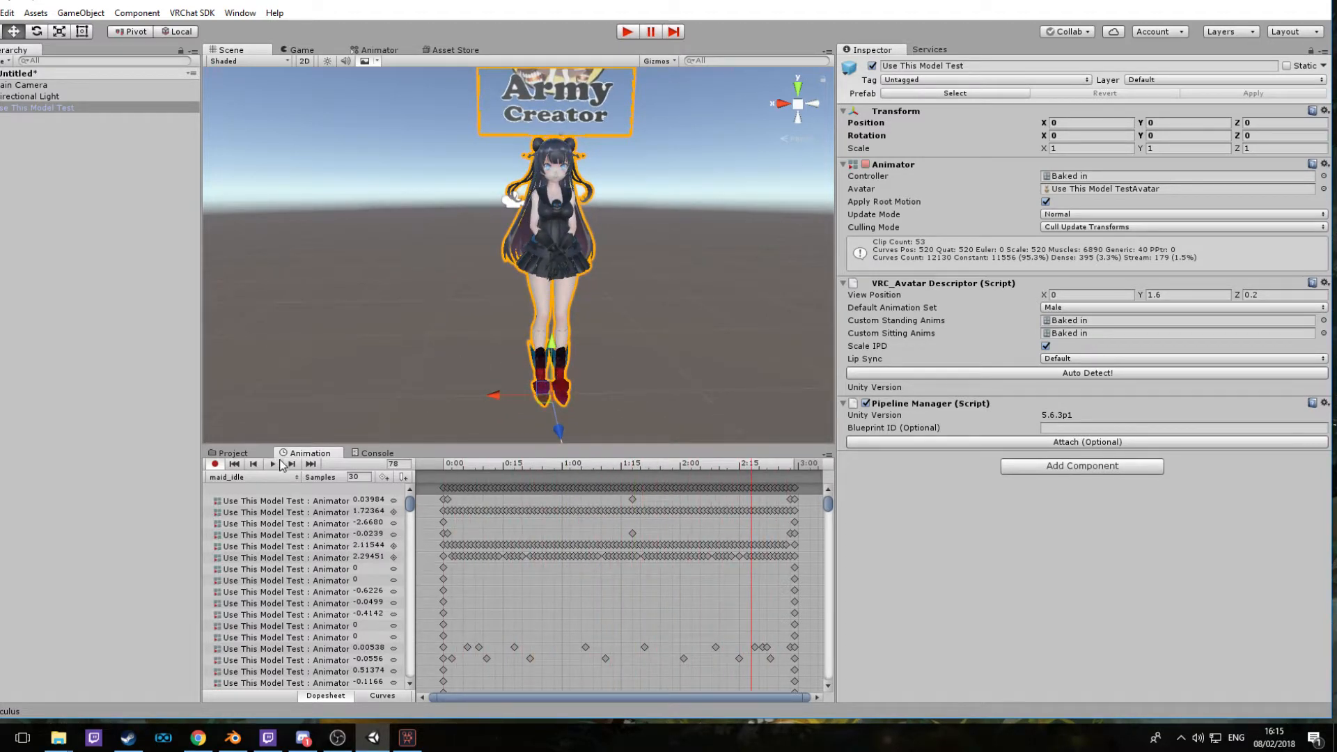
Play AnimeRunFaster2 on the avatar in the running scene, then switch it to Dab.
{"action": "left_click", "coordinate": [251, 476]}
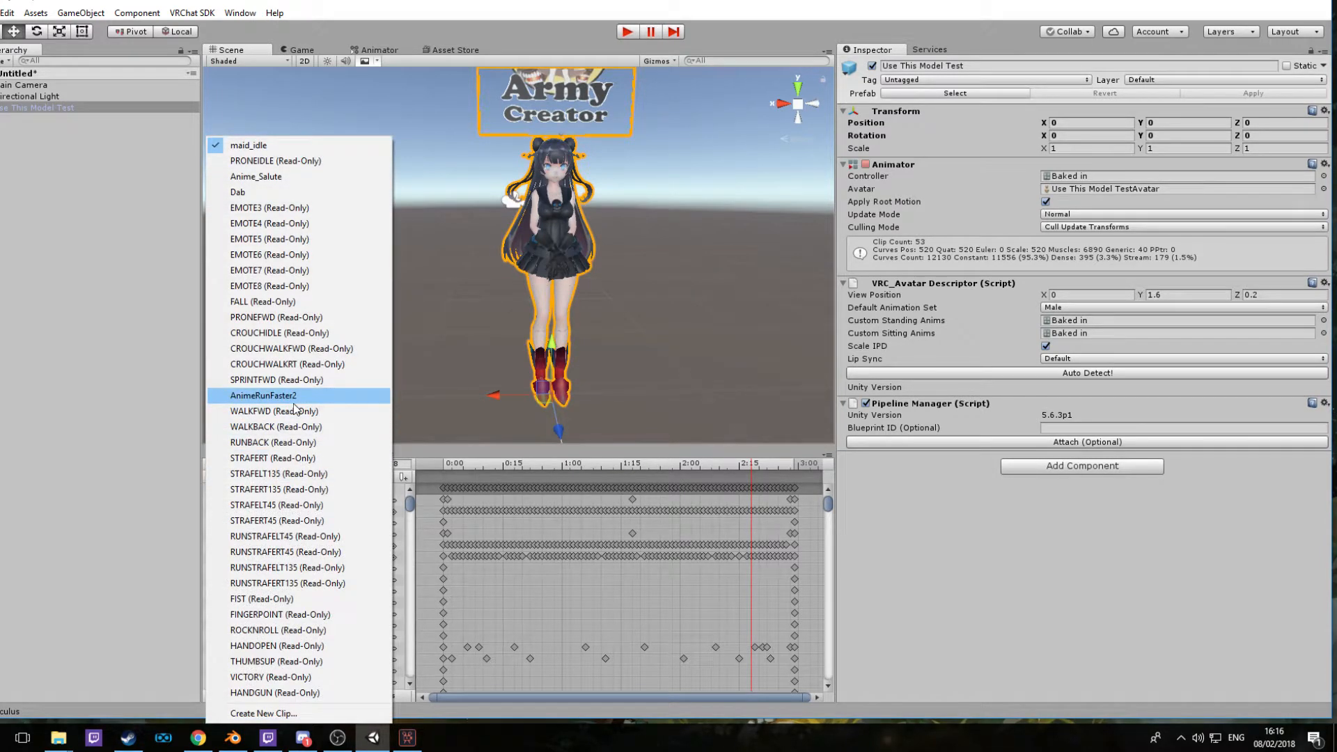
{"action": "left_click", "coordinate": [263, 394]}
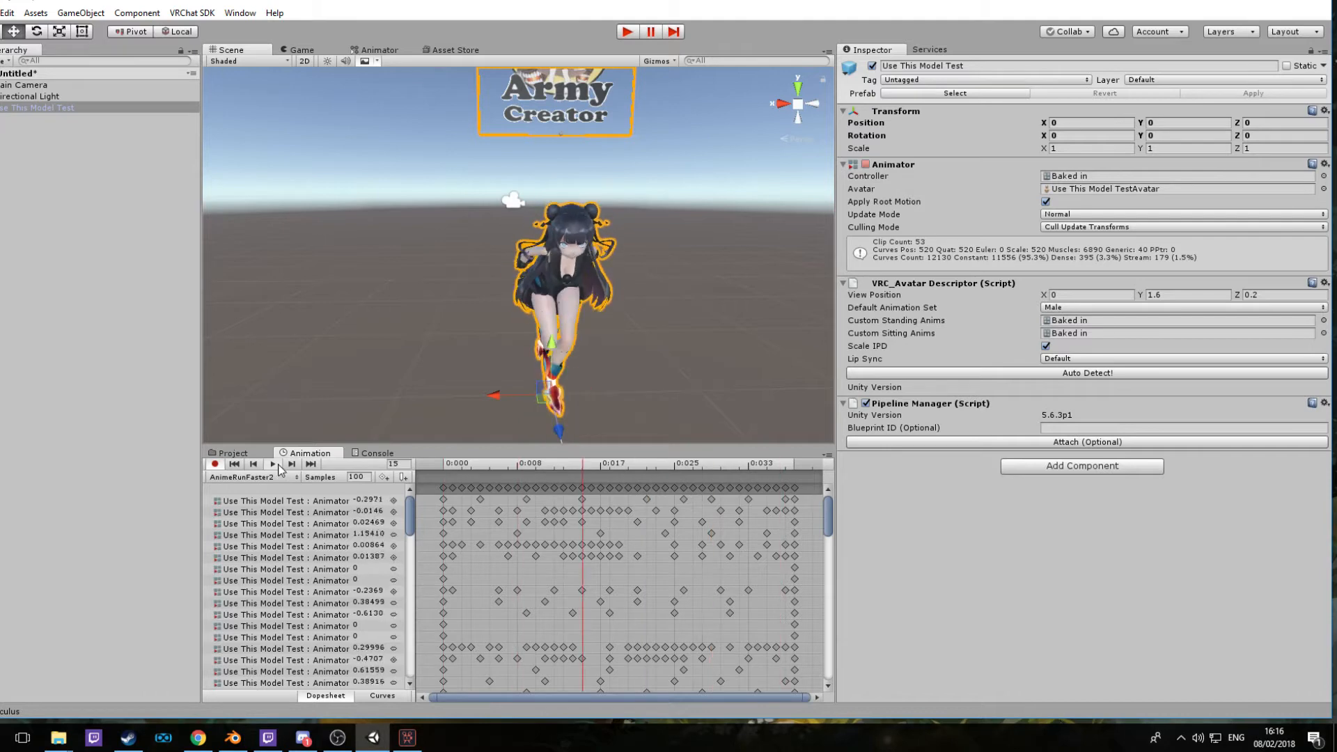
{"action": "left_click", "coordinate": [248, 476]}
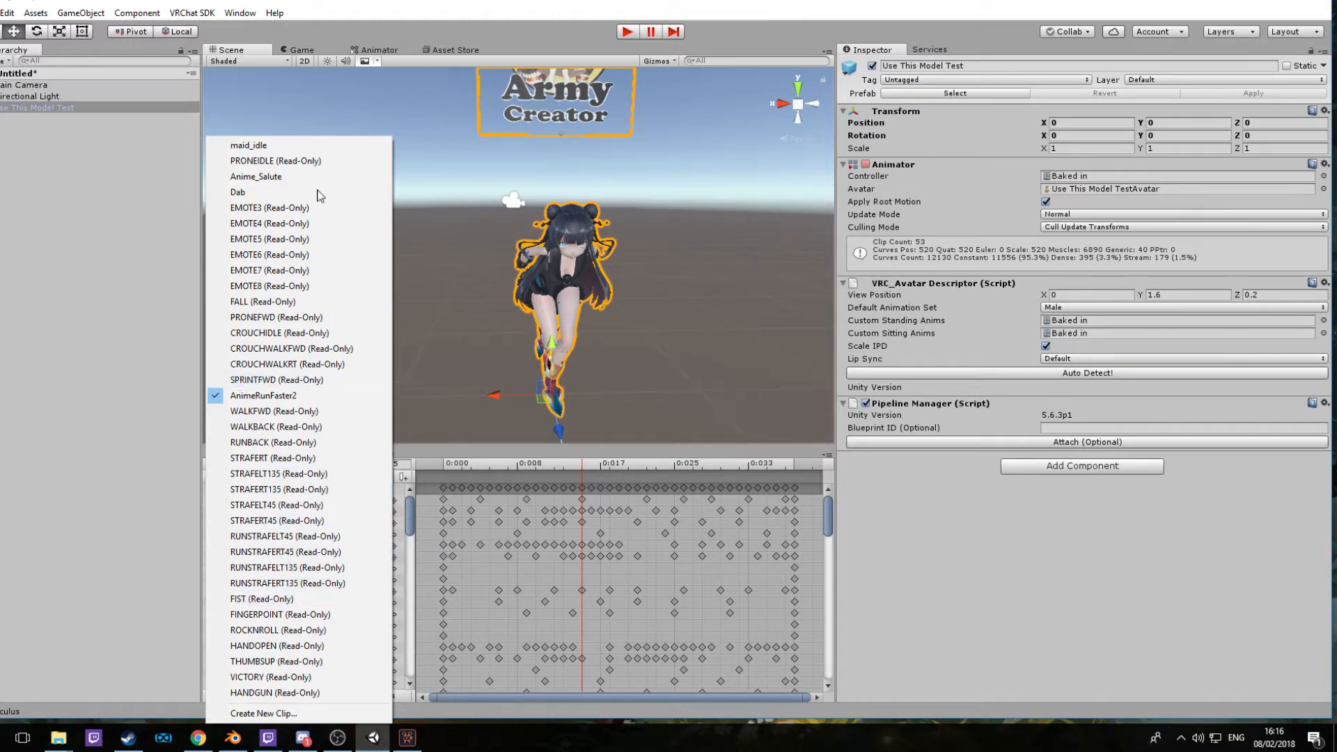
{"action": "left_click", "coordinate": [239, 192]}
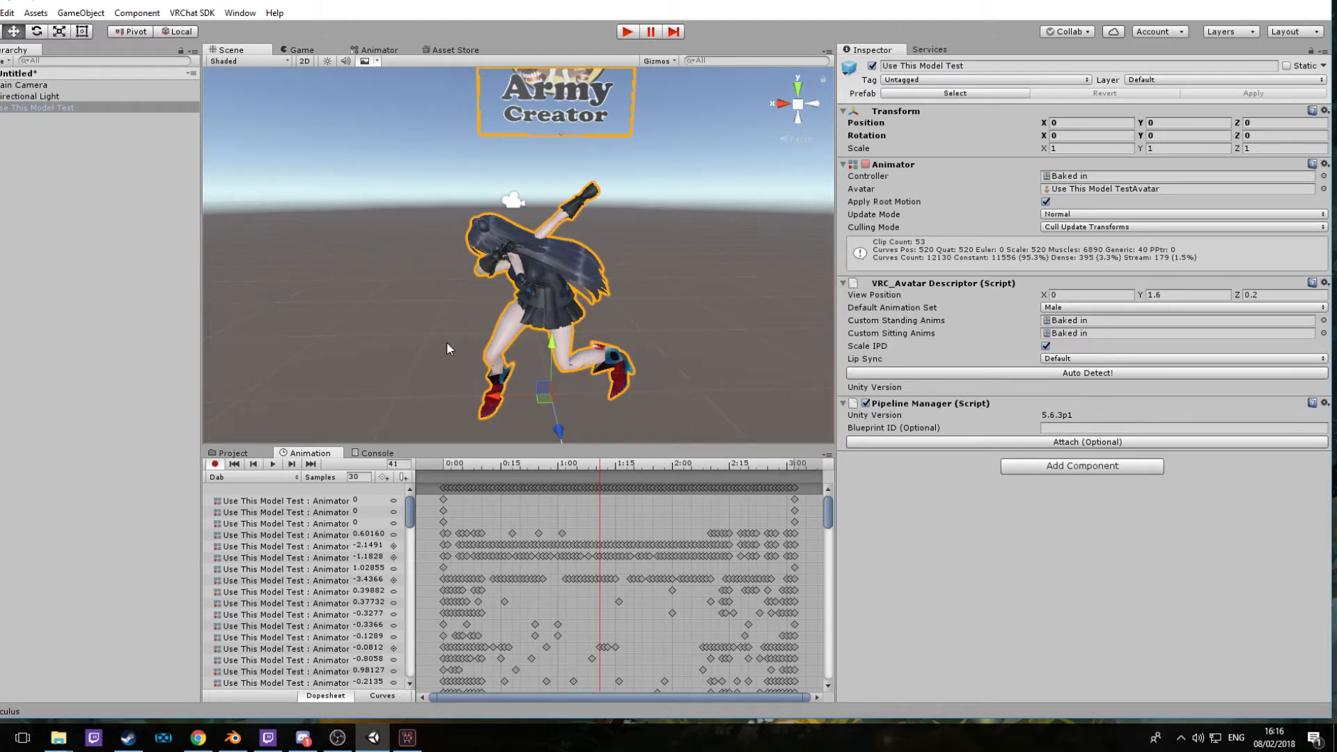
{"action": "mouse_move", "coordinate": [451, 346]}
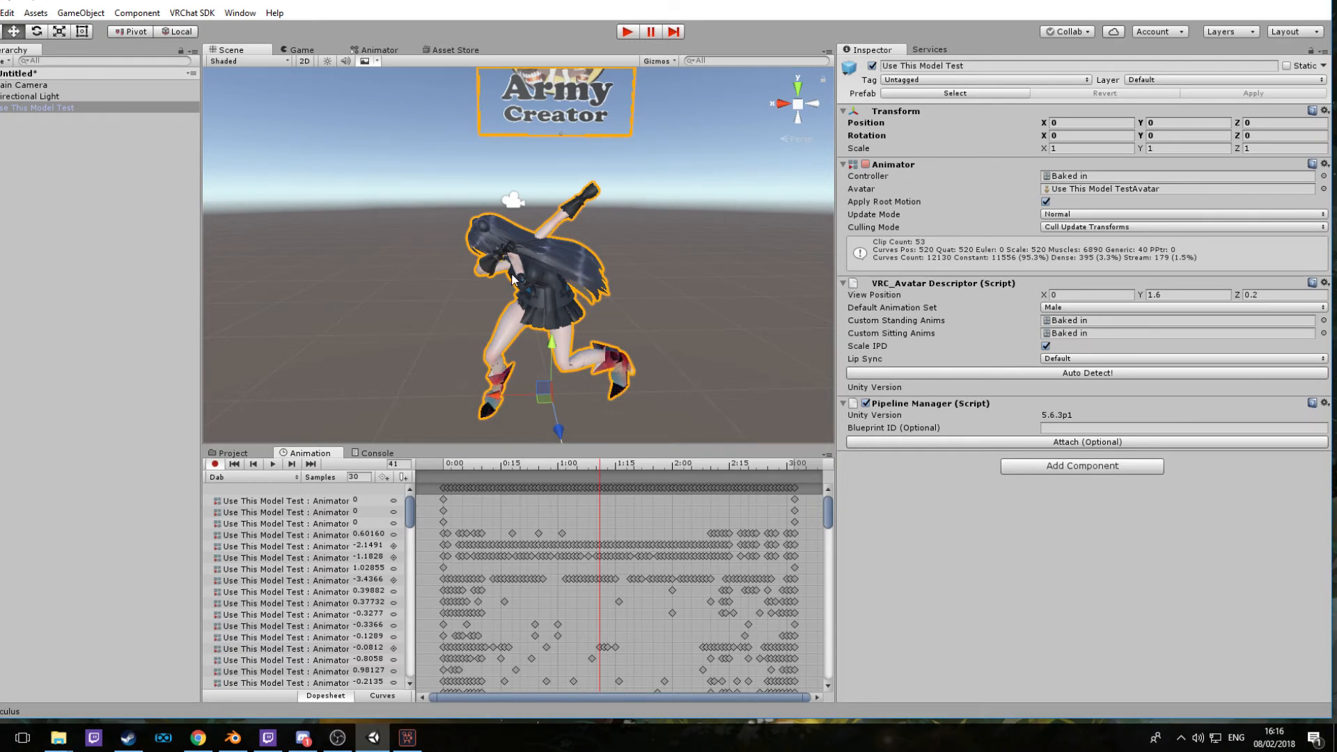
{"action": "mouse_move", "coordinate": [497, 281]}
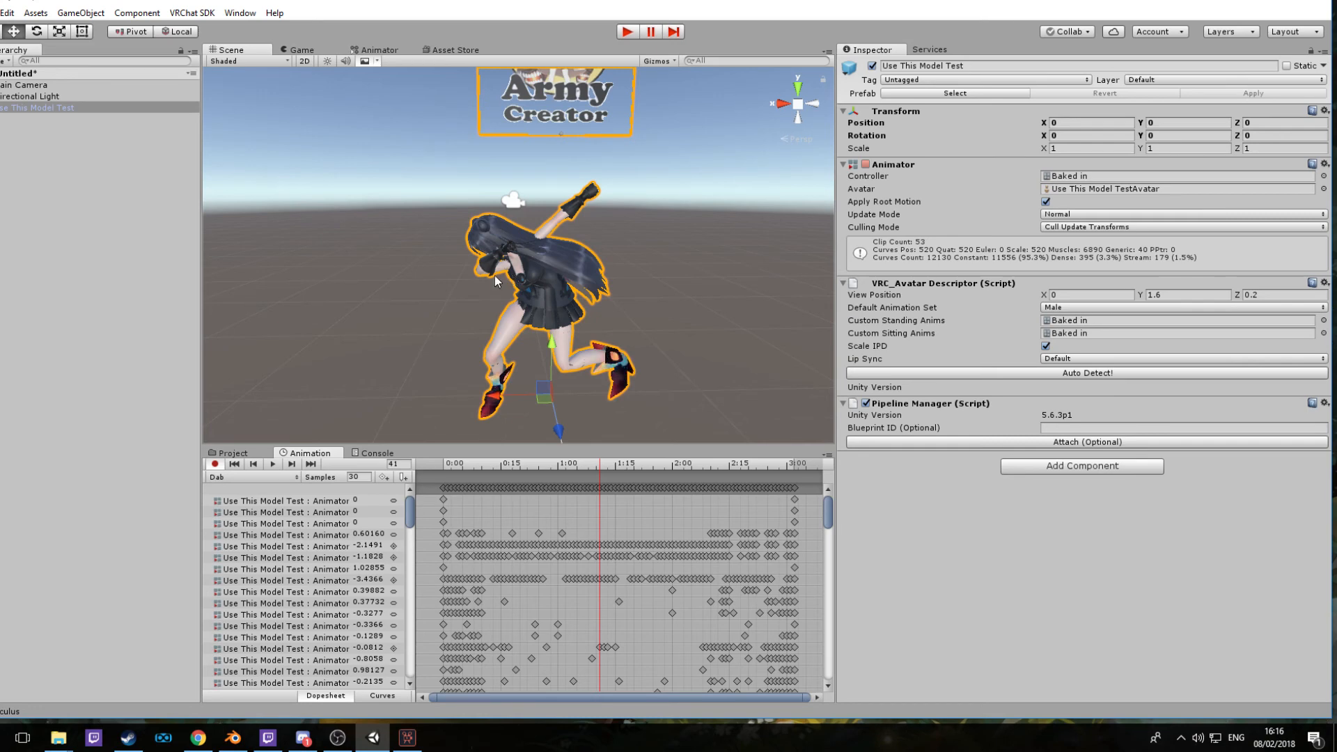